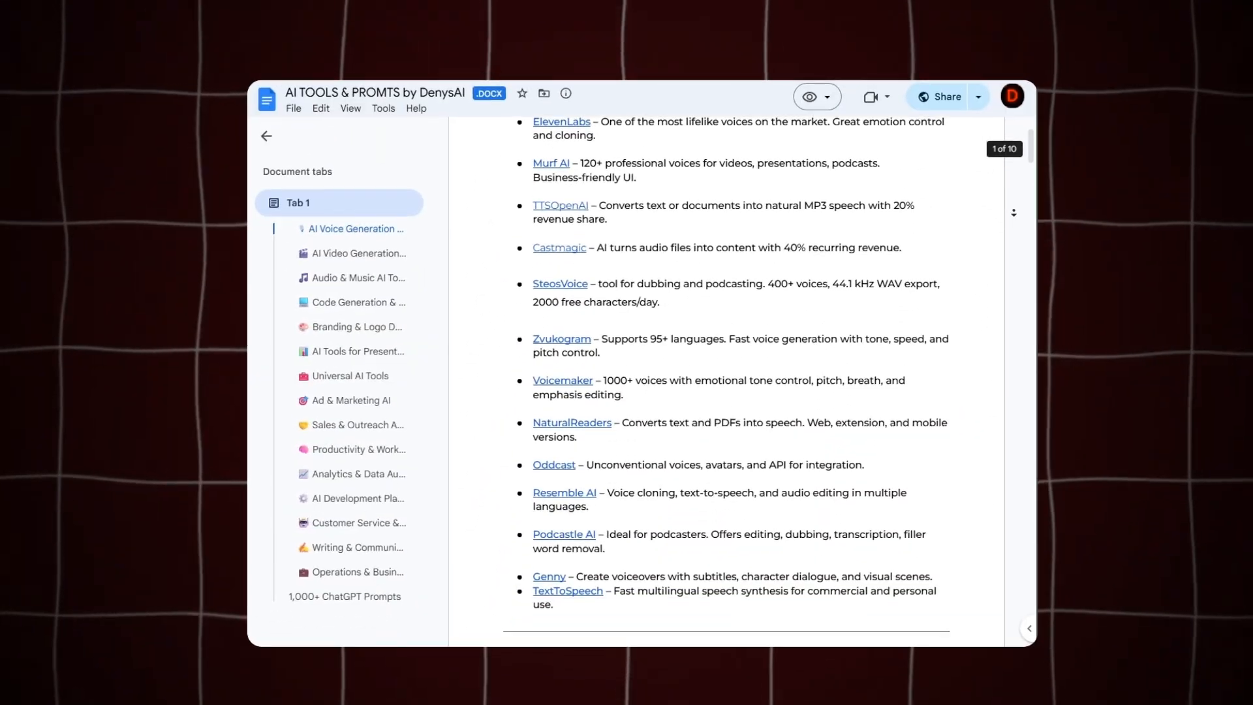
- Scroll past the voice tools list to the AI Video Generation Tools heading
scroll("down", 3)
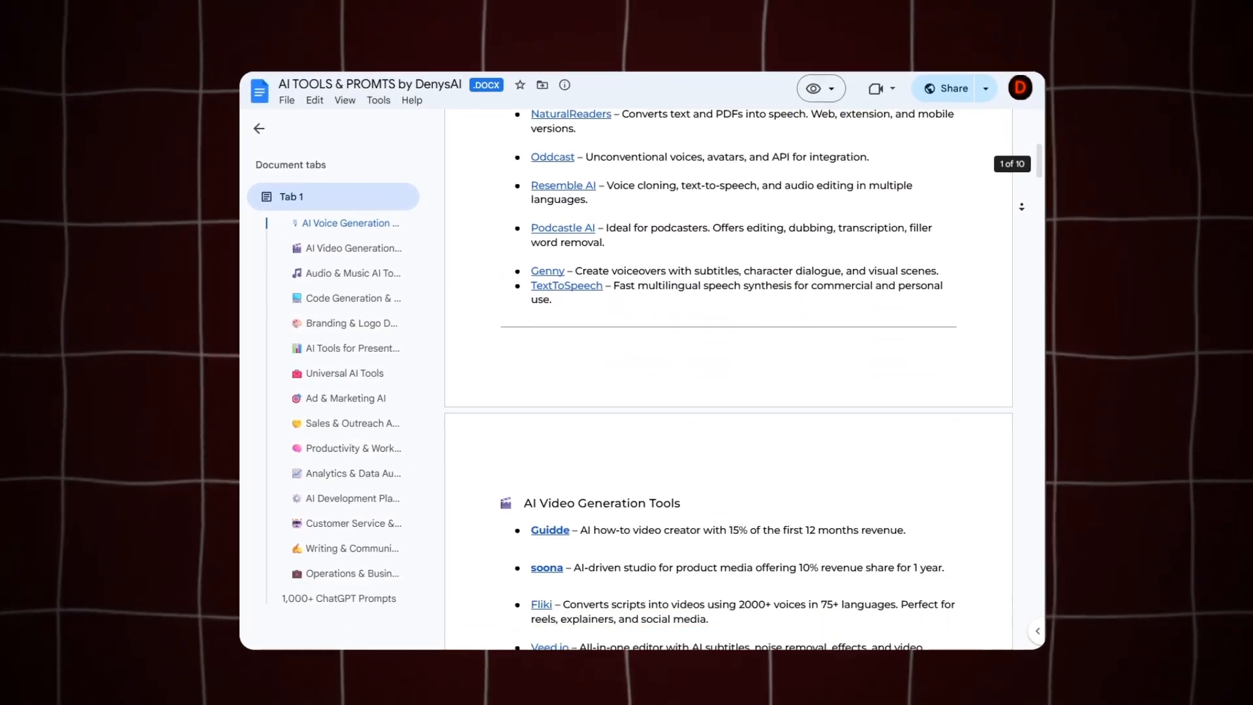
scroll("down", 3)
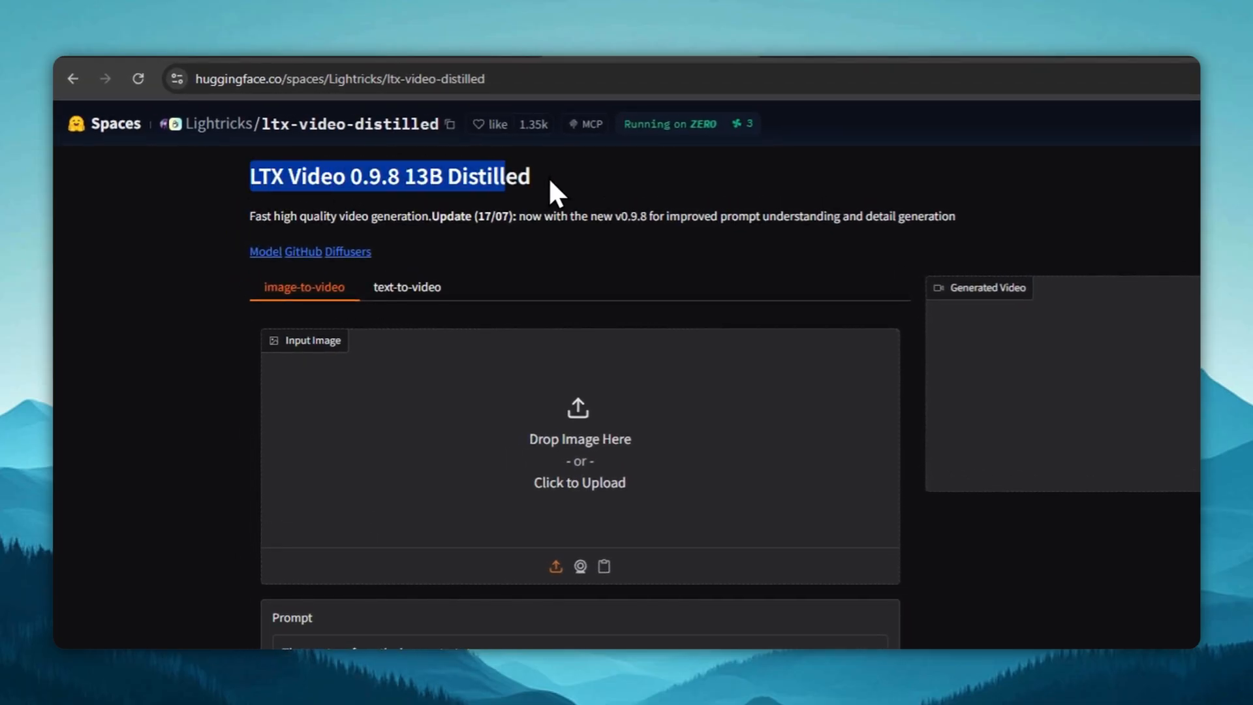
left_click(386, 203)
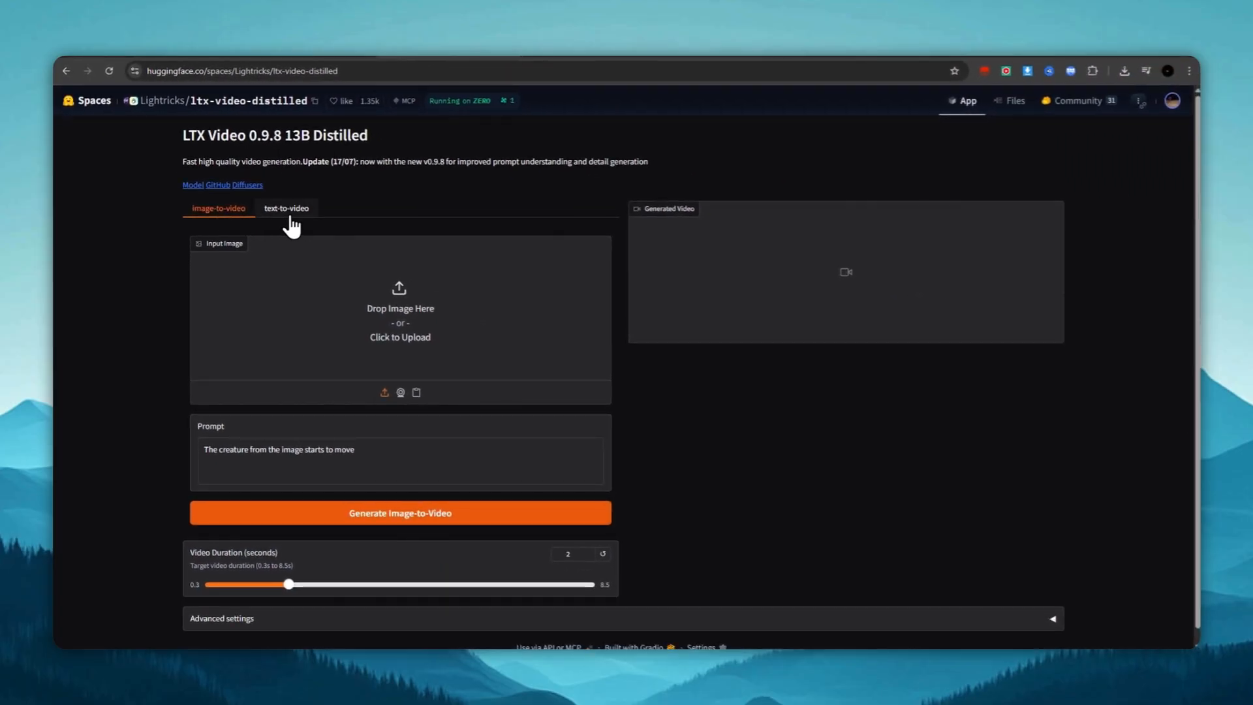
left_click(285, 208)
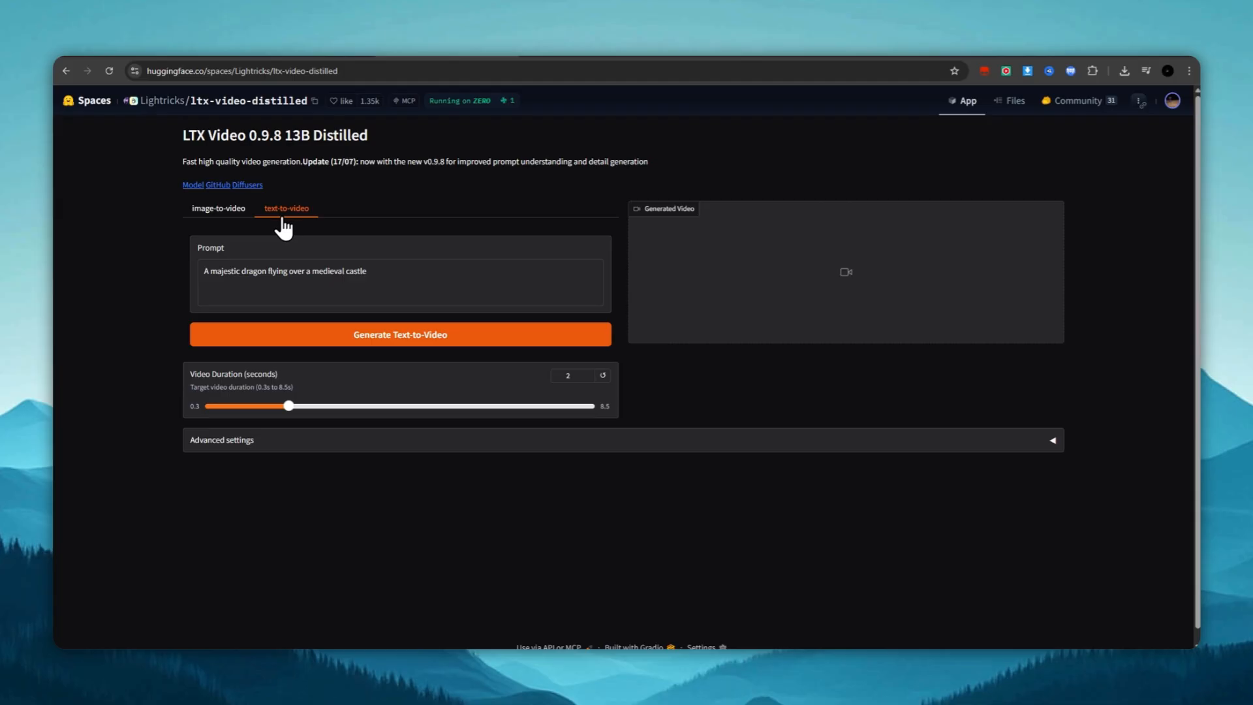
left_click(218, 207)
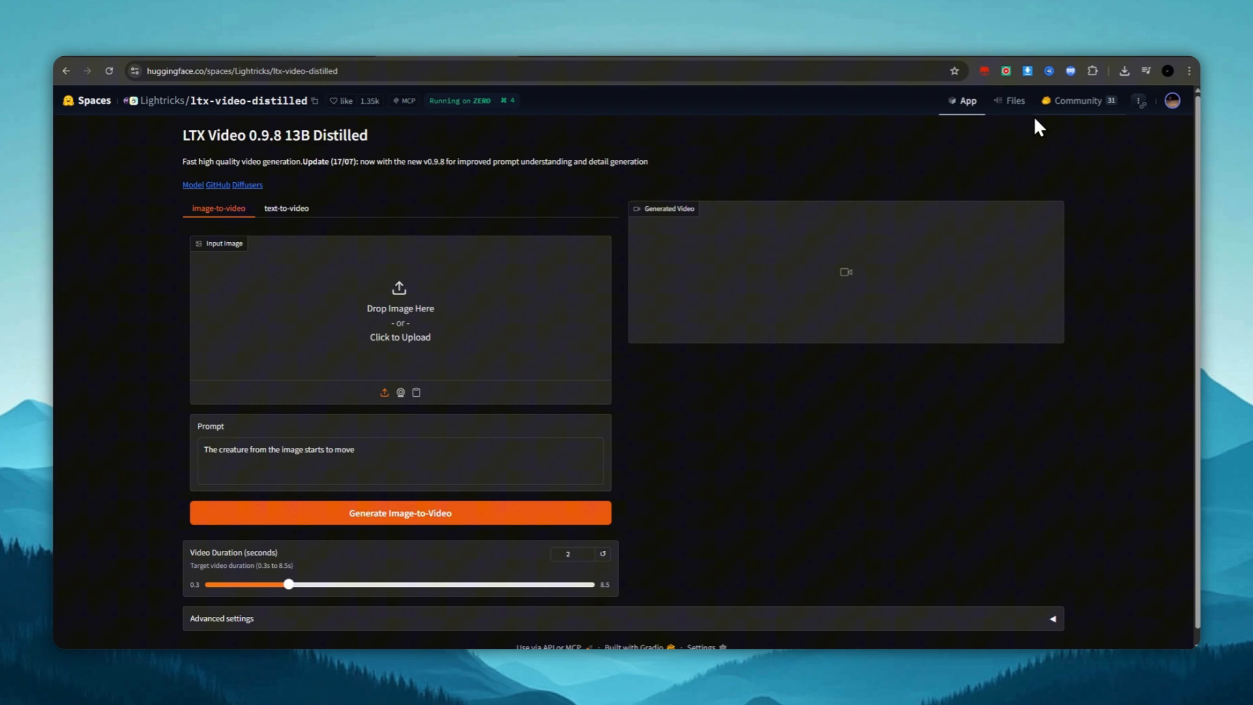
left_click(1175, 99)
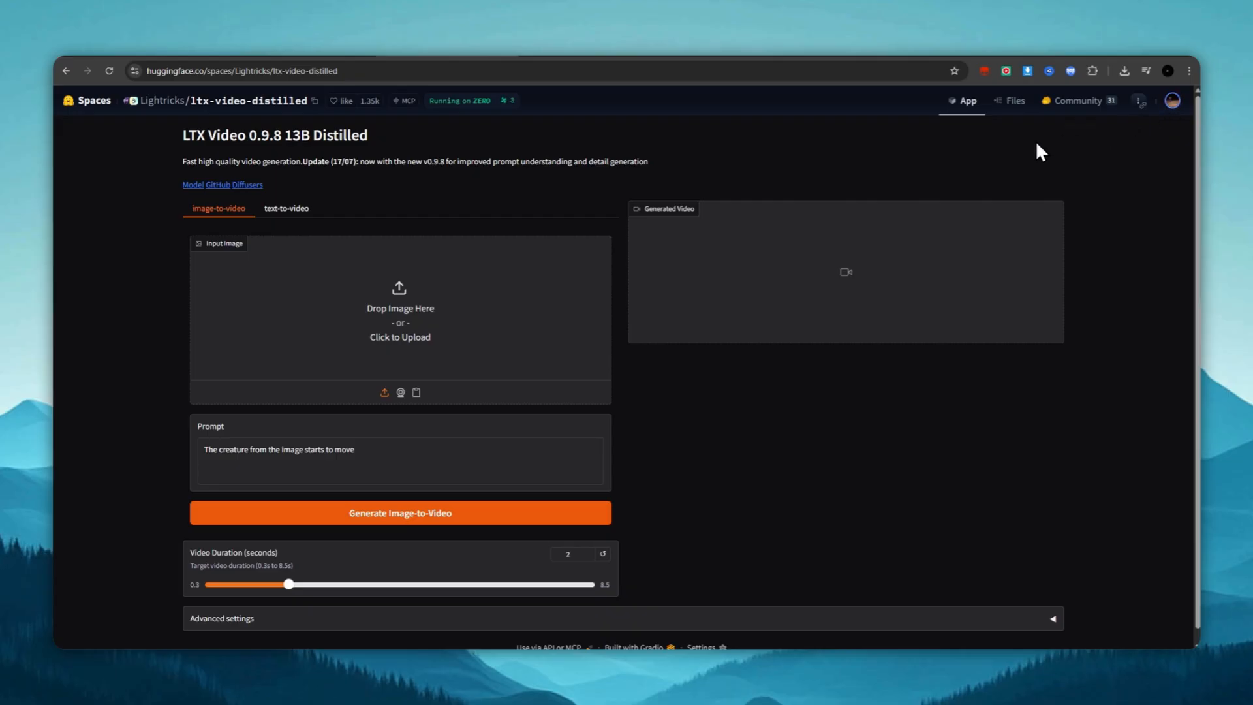
mouse_move(415, 330)
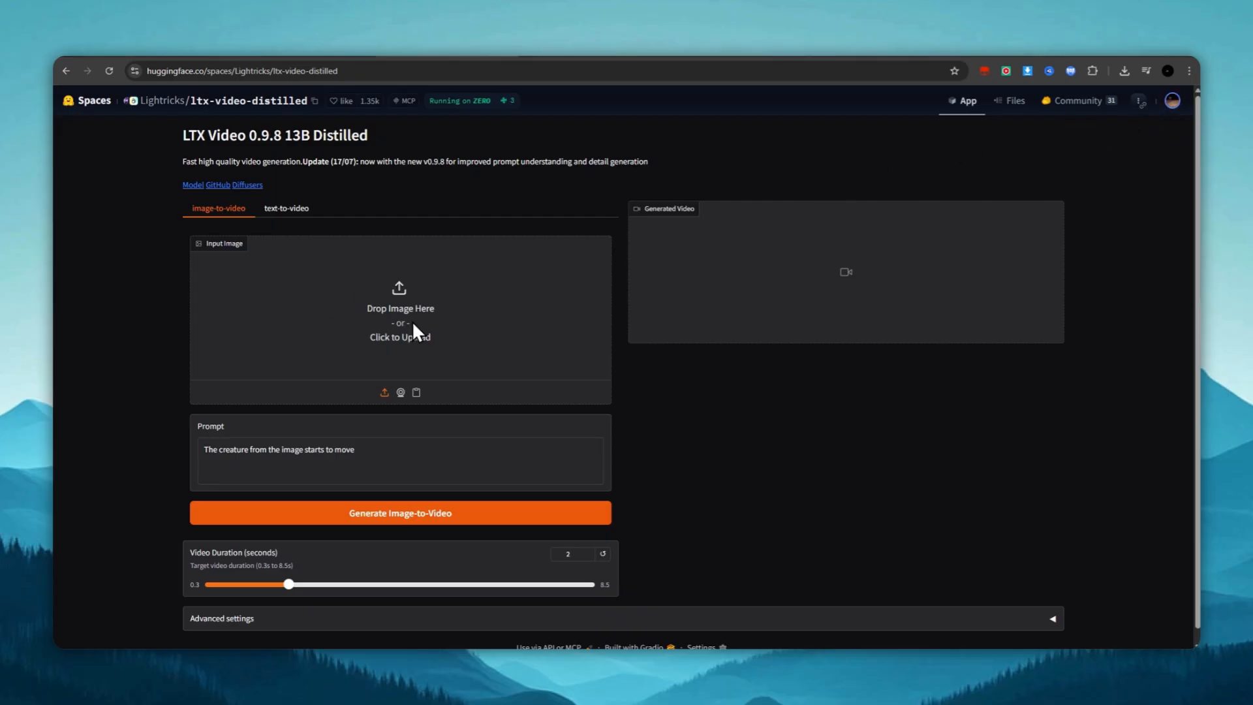
- Load the man's portrait as the input image and prompt an "ok" hand gesture
left_click(400, 310)
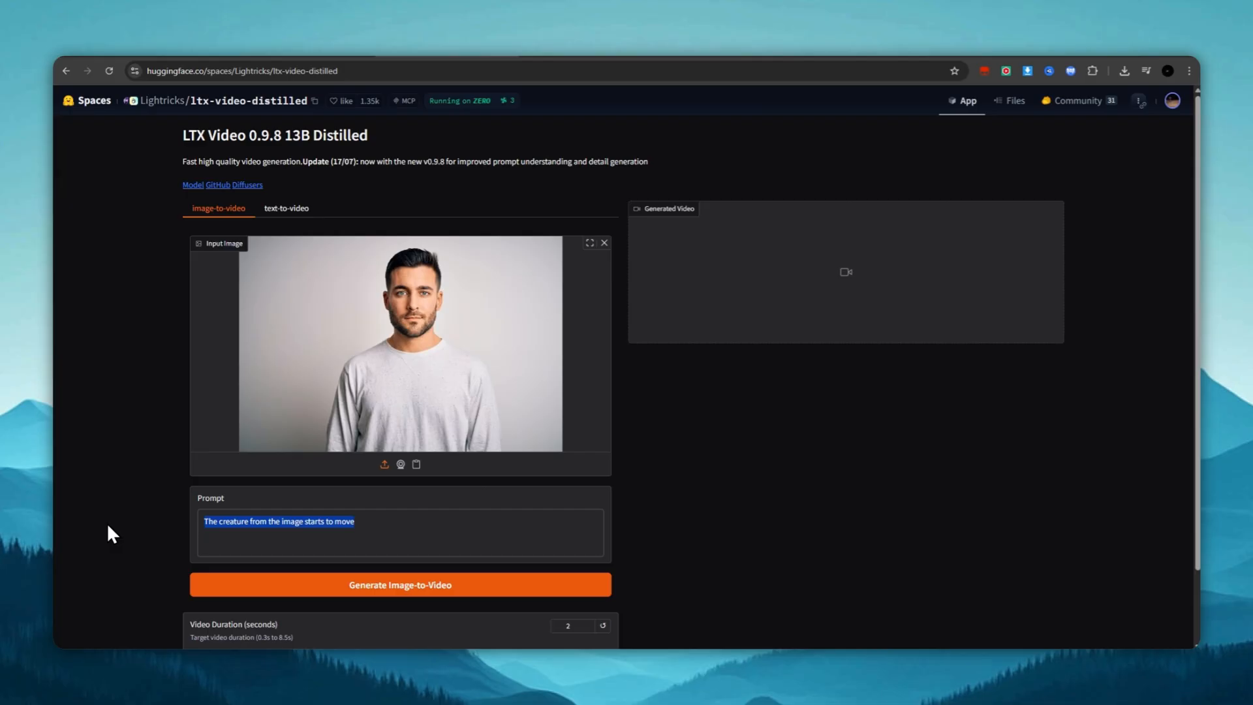
type("The man in the picture is making an \"ok\" gesture wit")
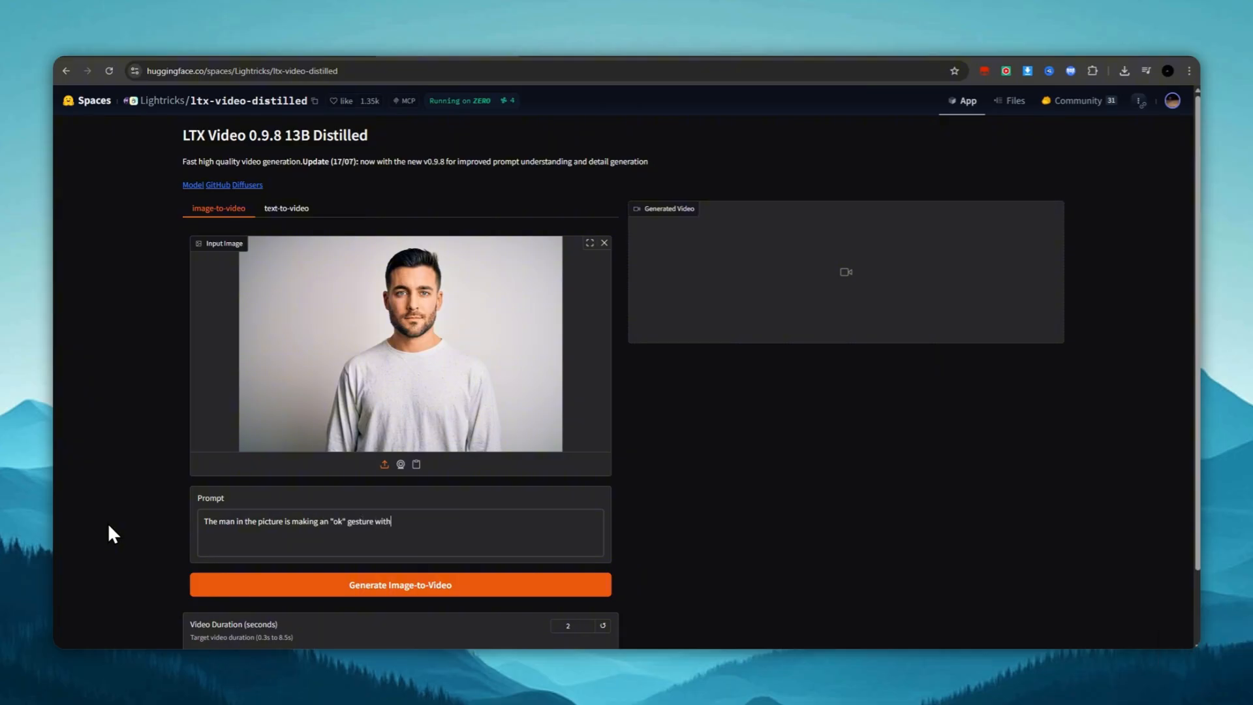
type("his hand")
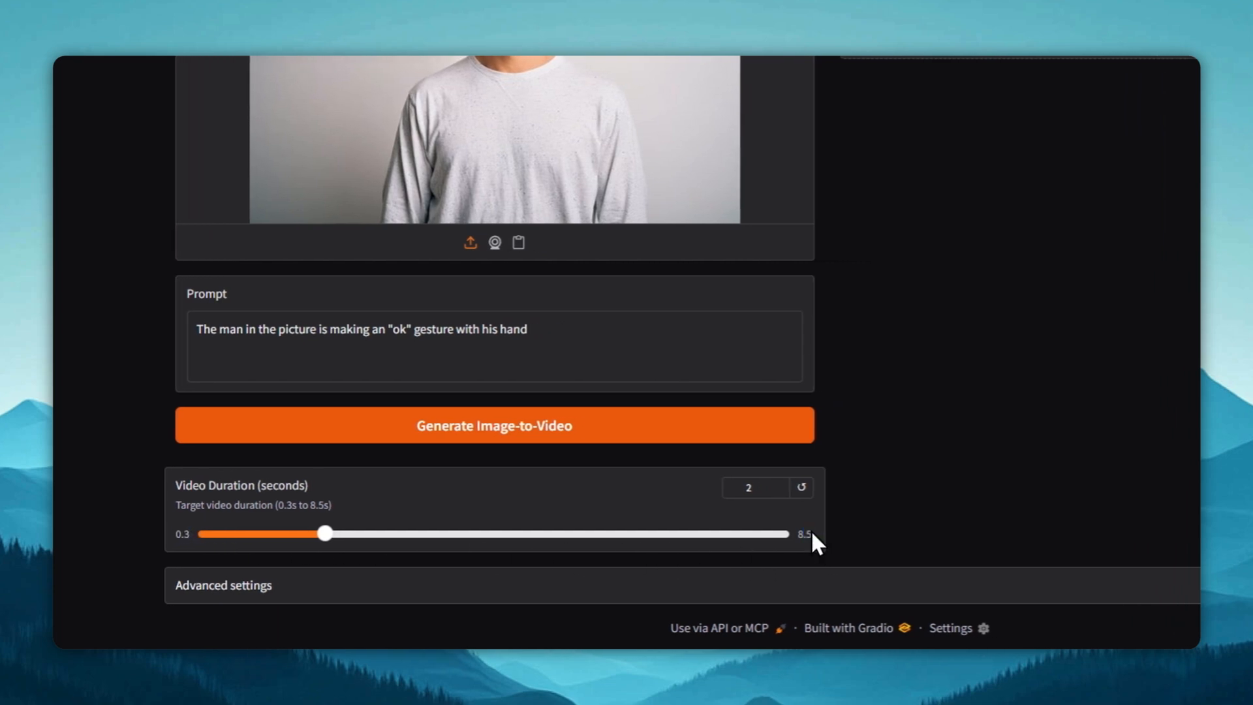
mouse_move(628, 572)
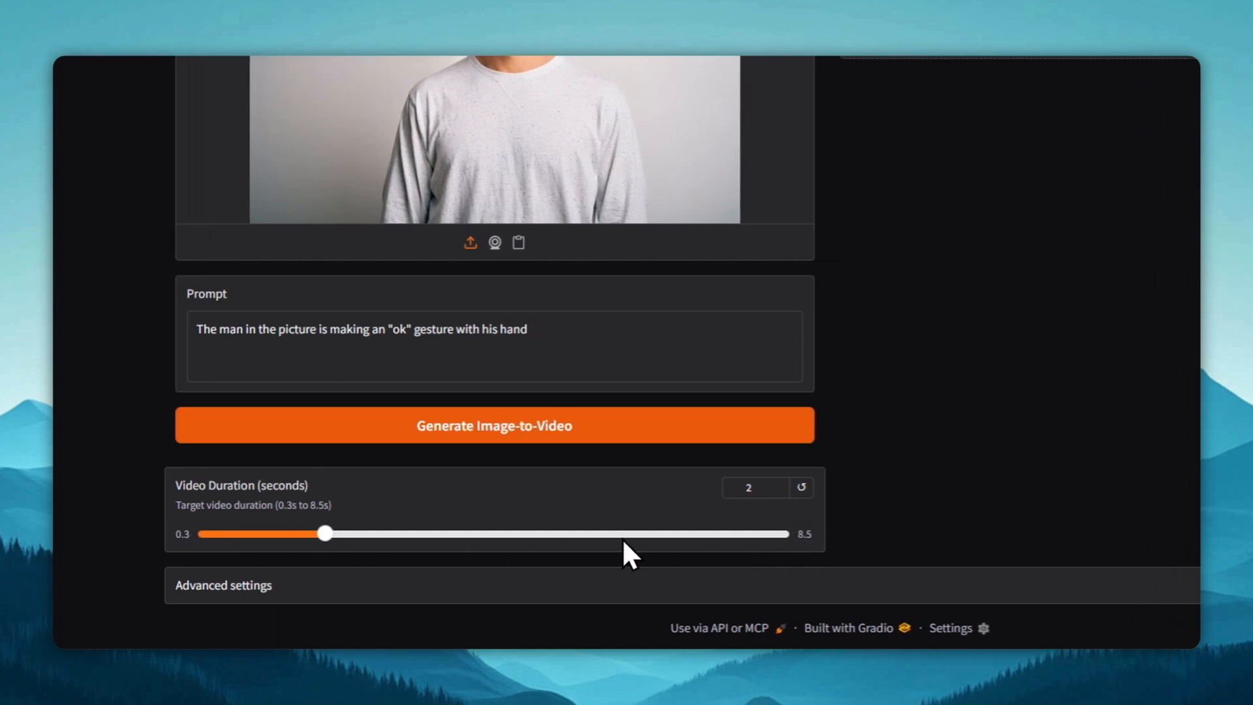
- Adjust the Video Duration slider to 4 seconds
left_click_drag(322, 534, 782, 534)
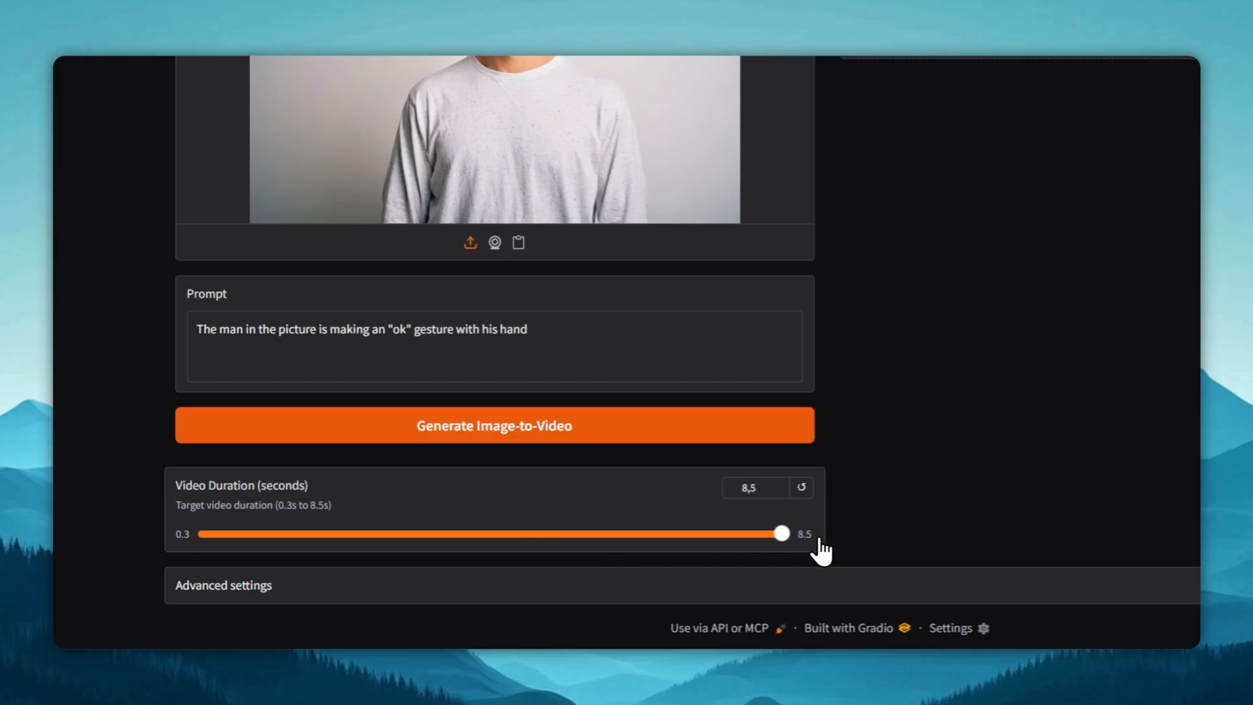
left_click_drag(782, 534, 410, 534)
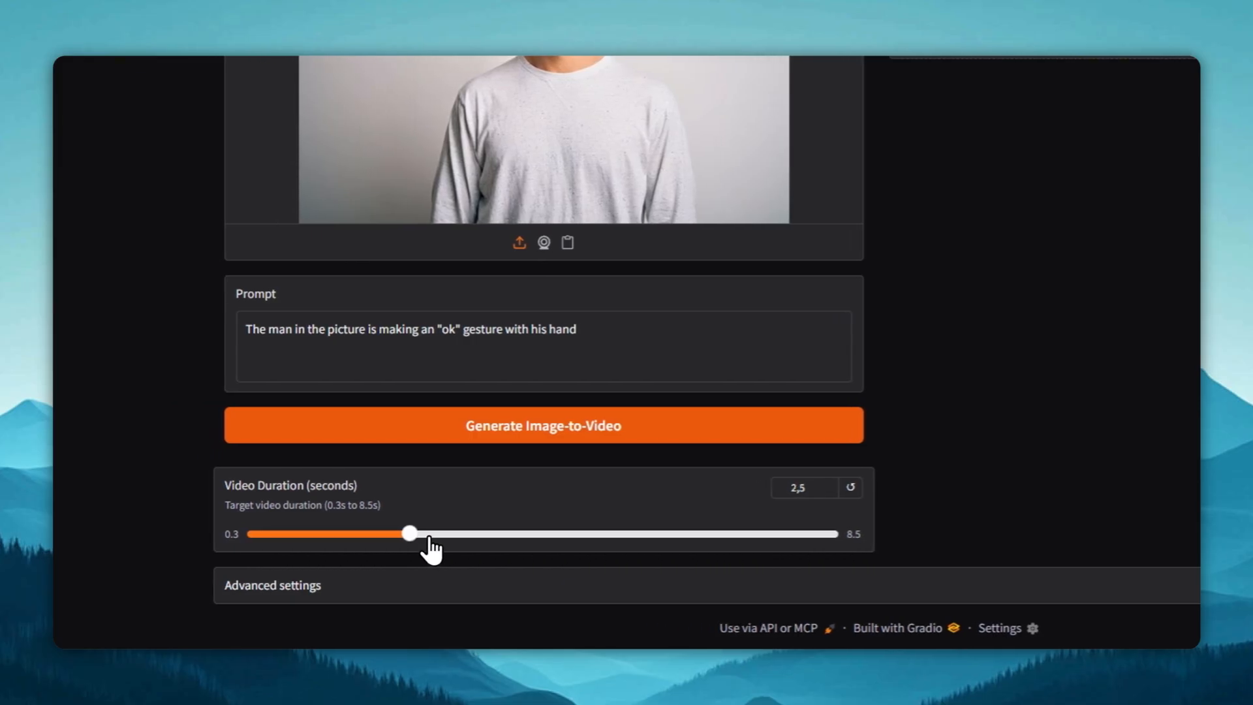
left_click_drag(409, 533, 514, 533)
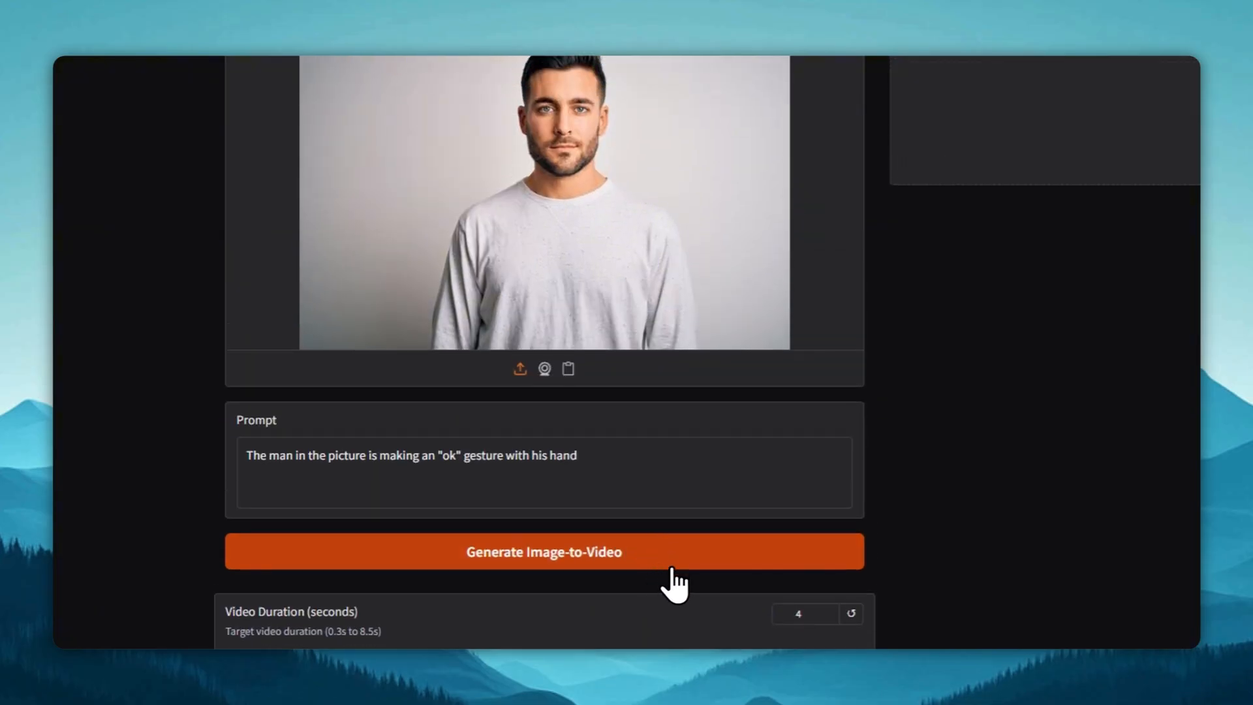
- Generate the 4-second image-to-video clip and play the result of the man raising his hand
left_click(543, 551)
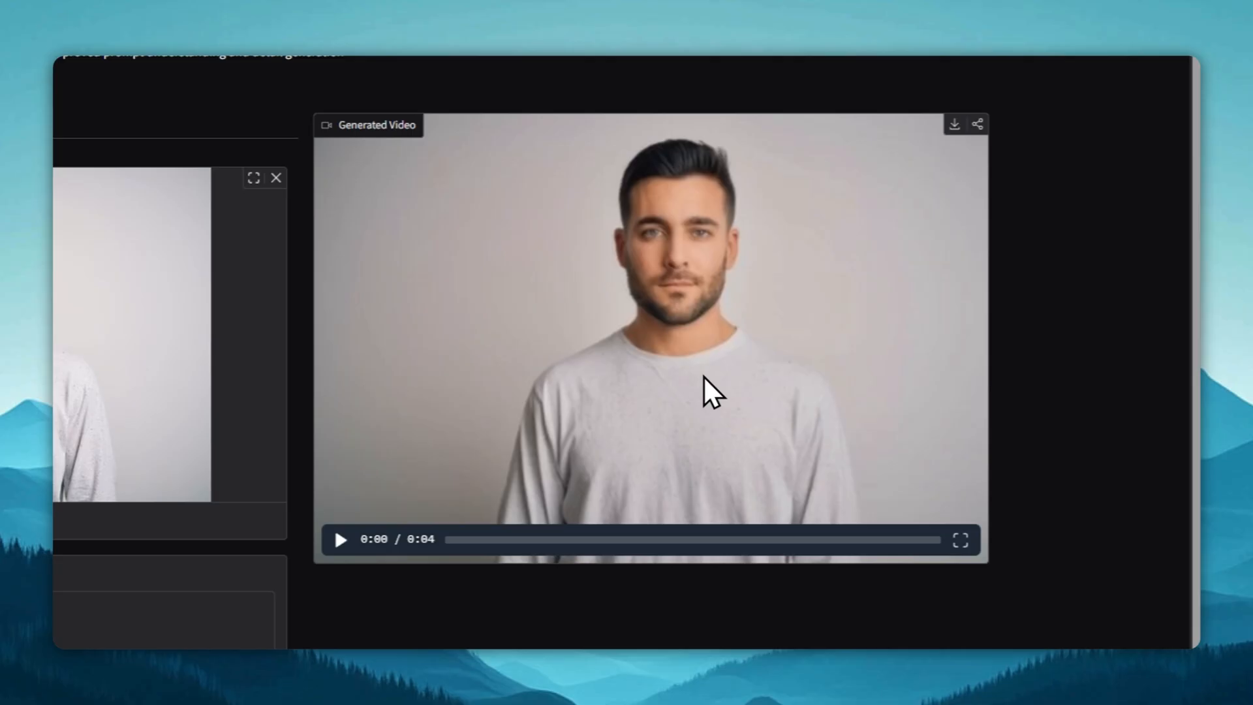
left_click(342, 540)
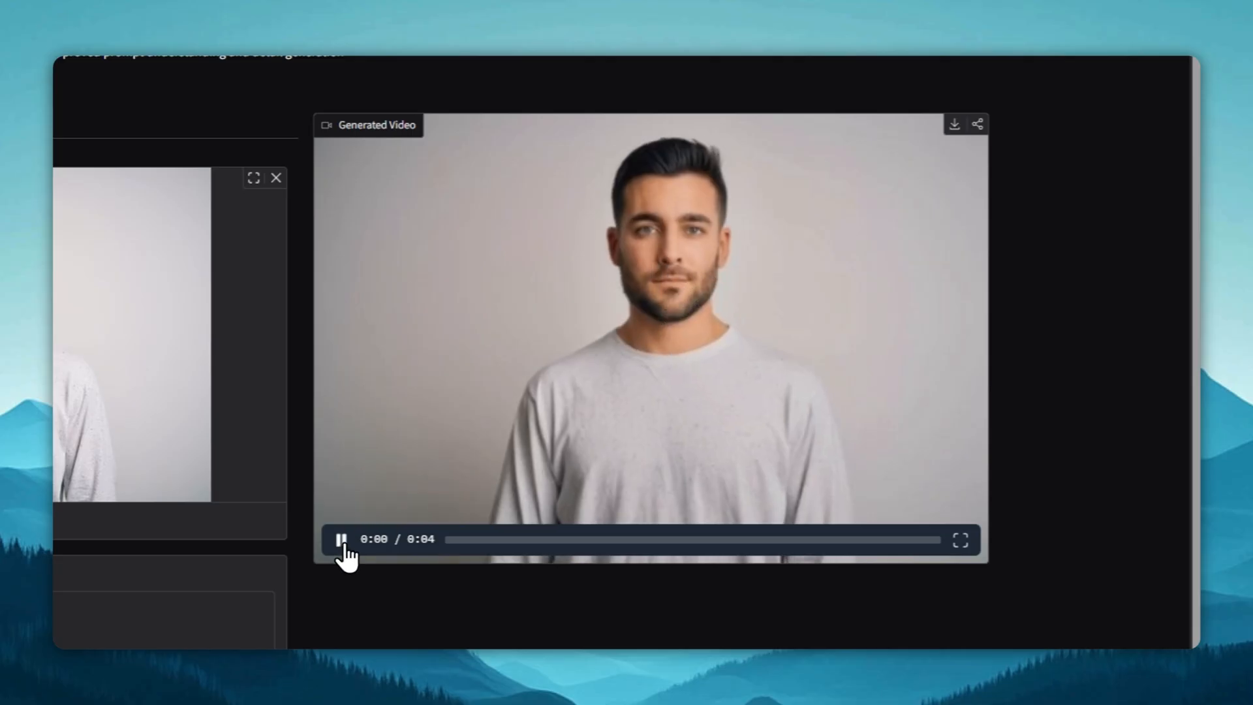
left_click(340, 541)
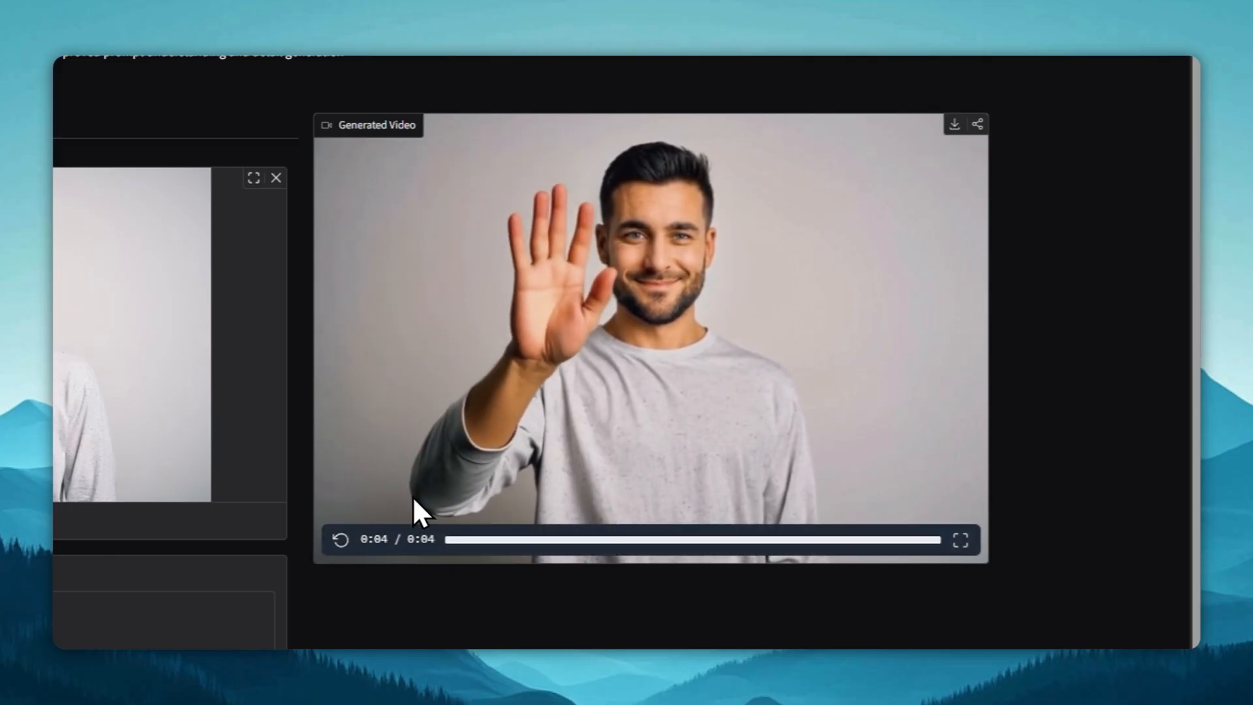
mouse_move(361, 551)
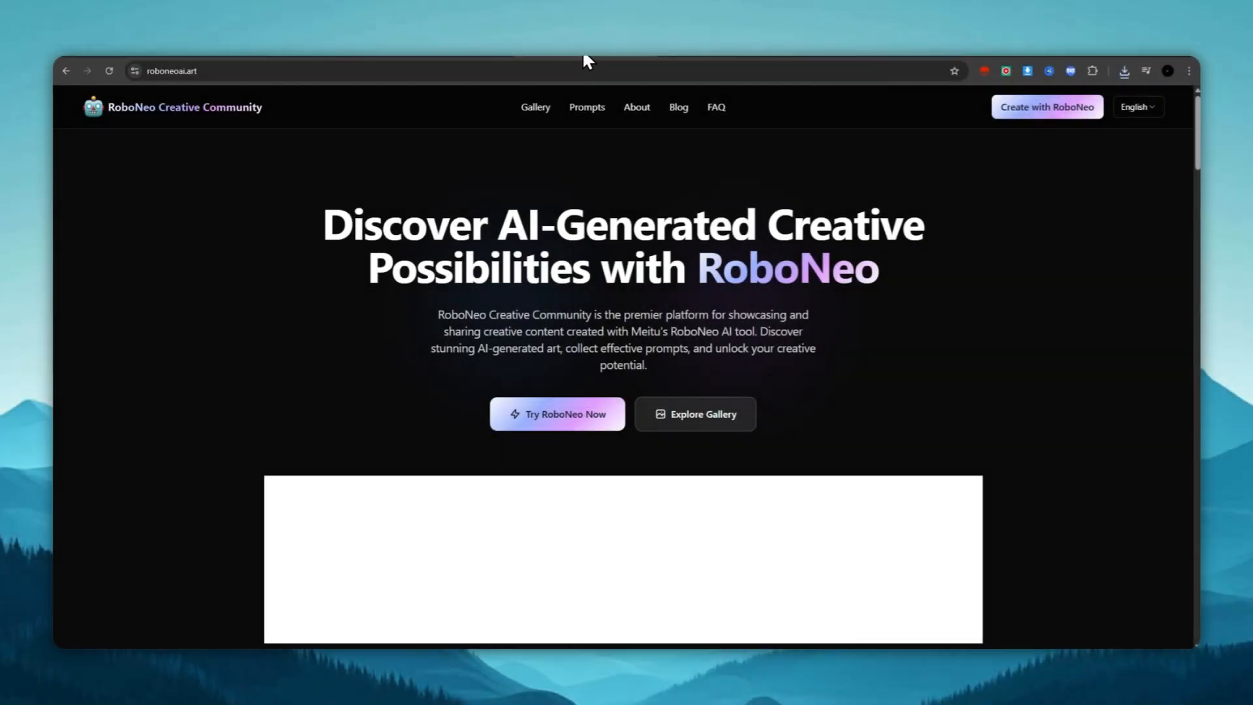
mouse_move(851, 427)
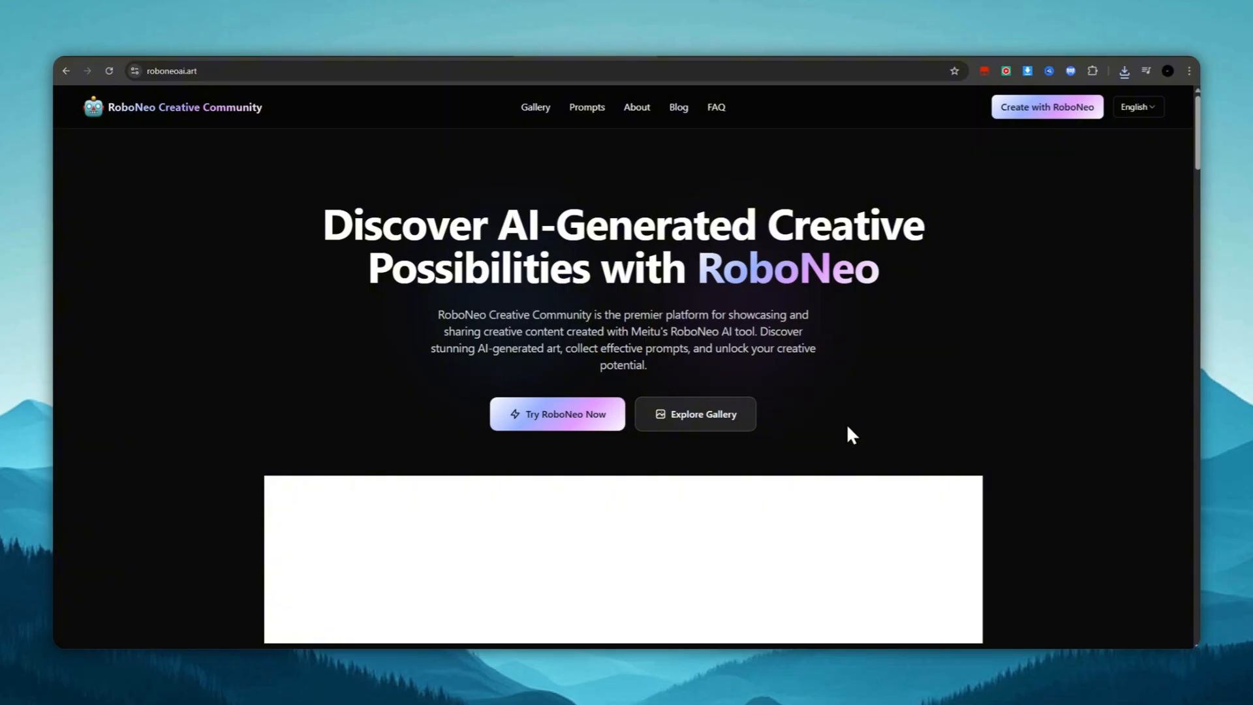
mouse_move(801, 449)
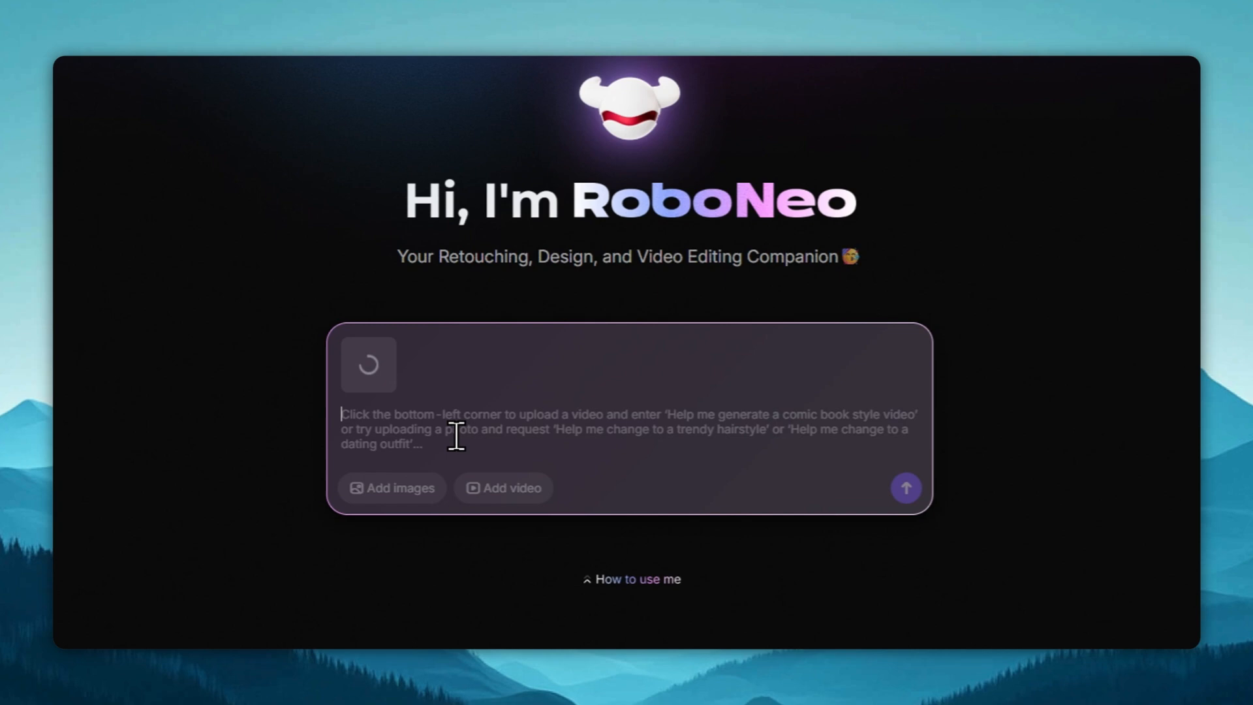
- Send RoboNeo a "make video:" request for the man making a hand gesture and then smiling
type("make vid")
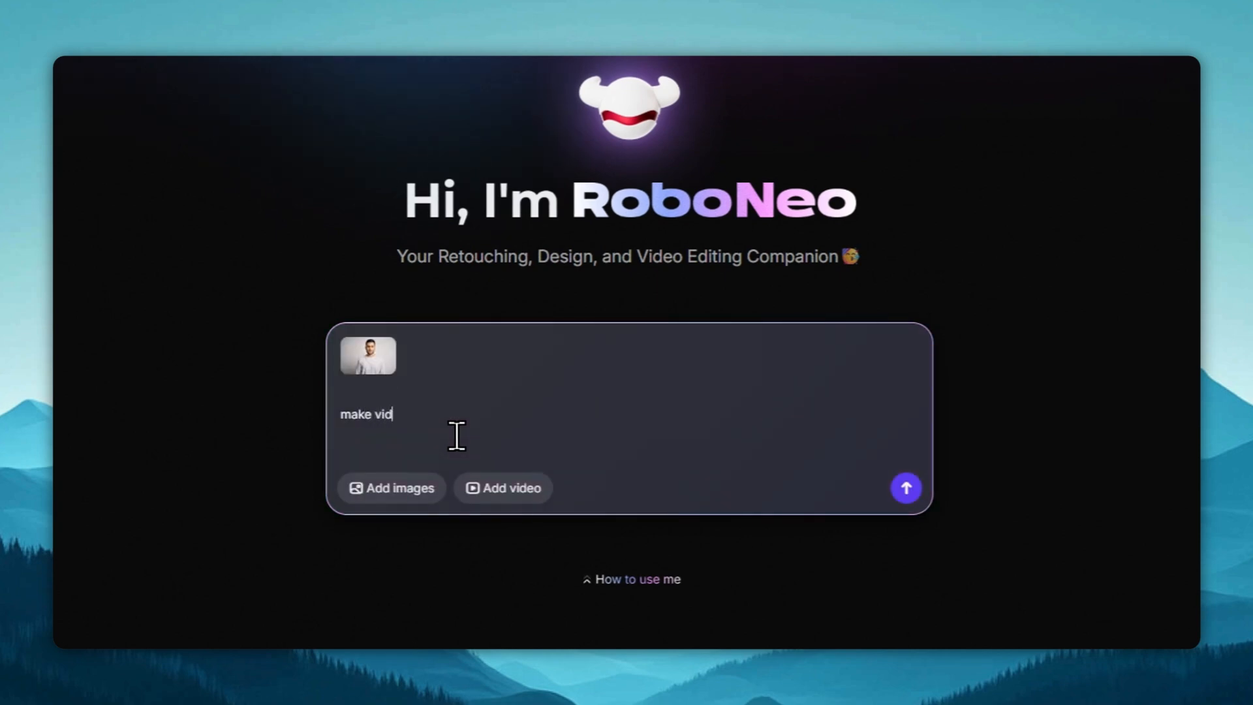
type("eo:")
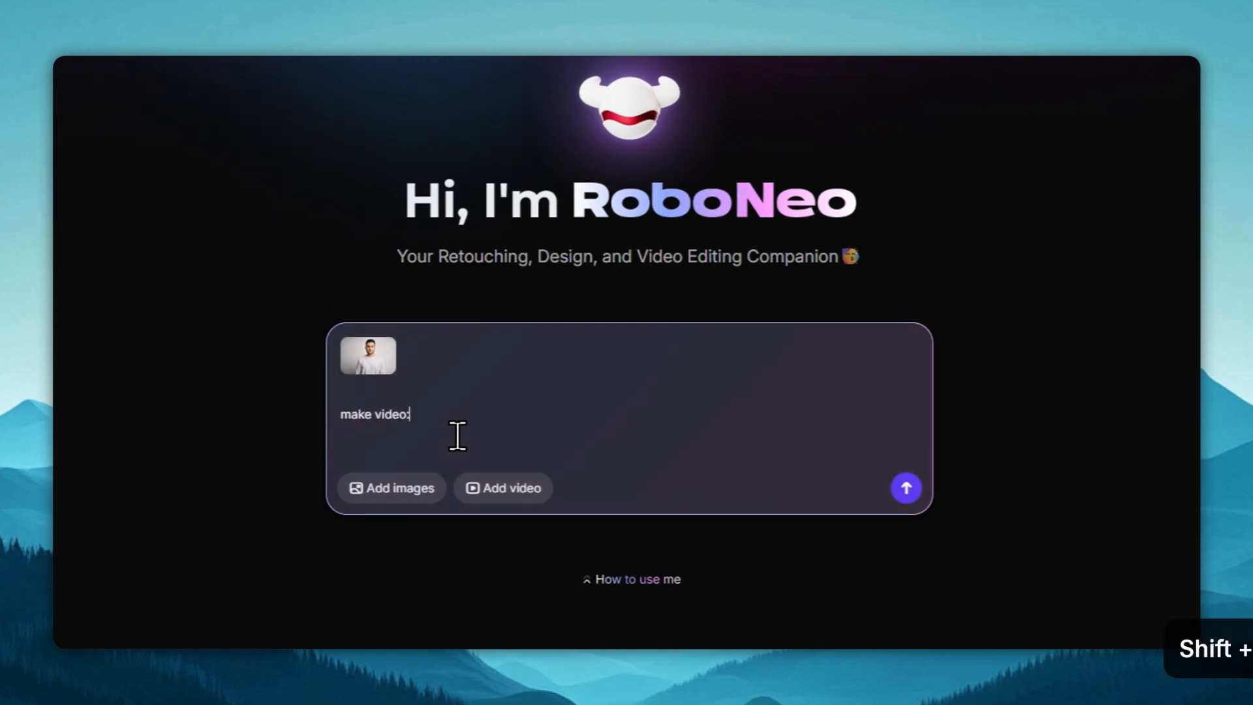
type("The man in the picture is making an \"ok\" gesture with his hand and then smiles.")
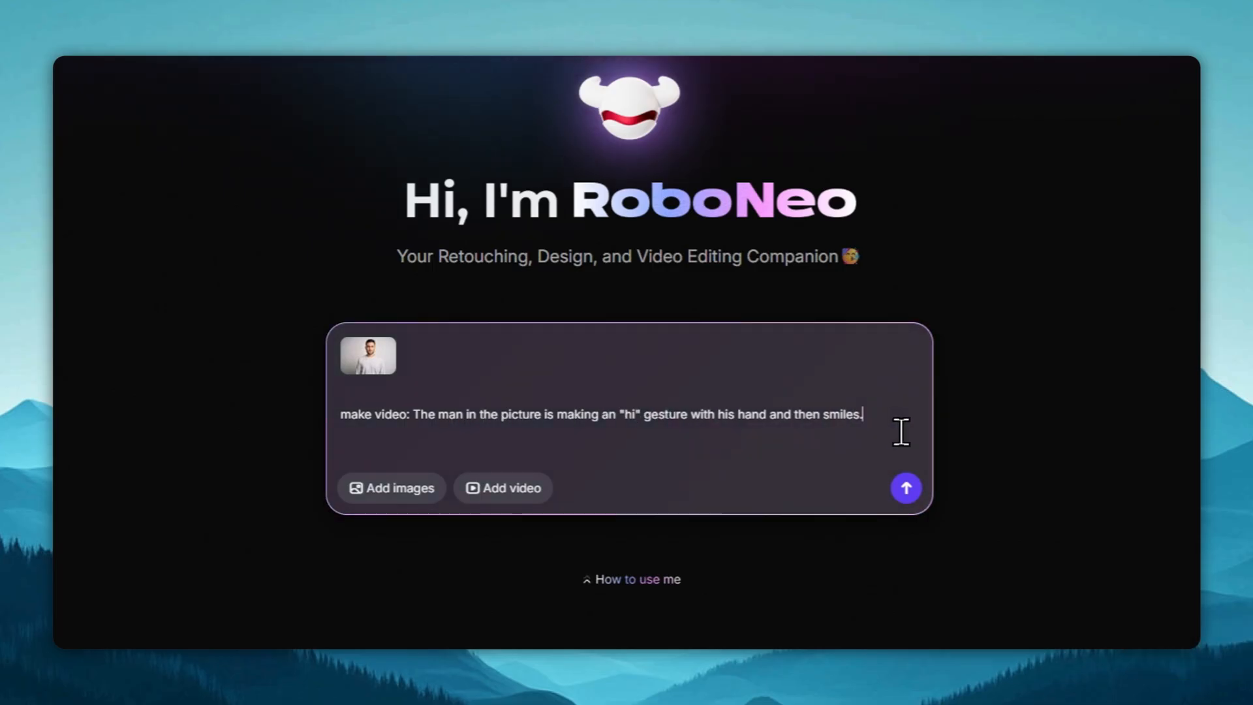
left_click(906, 488)
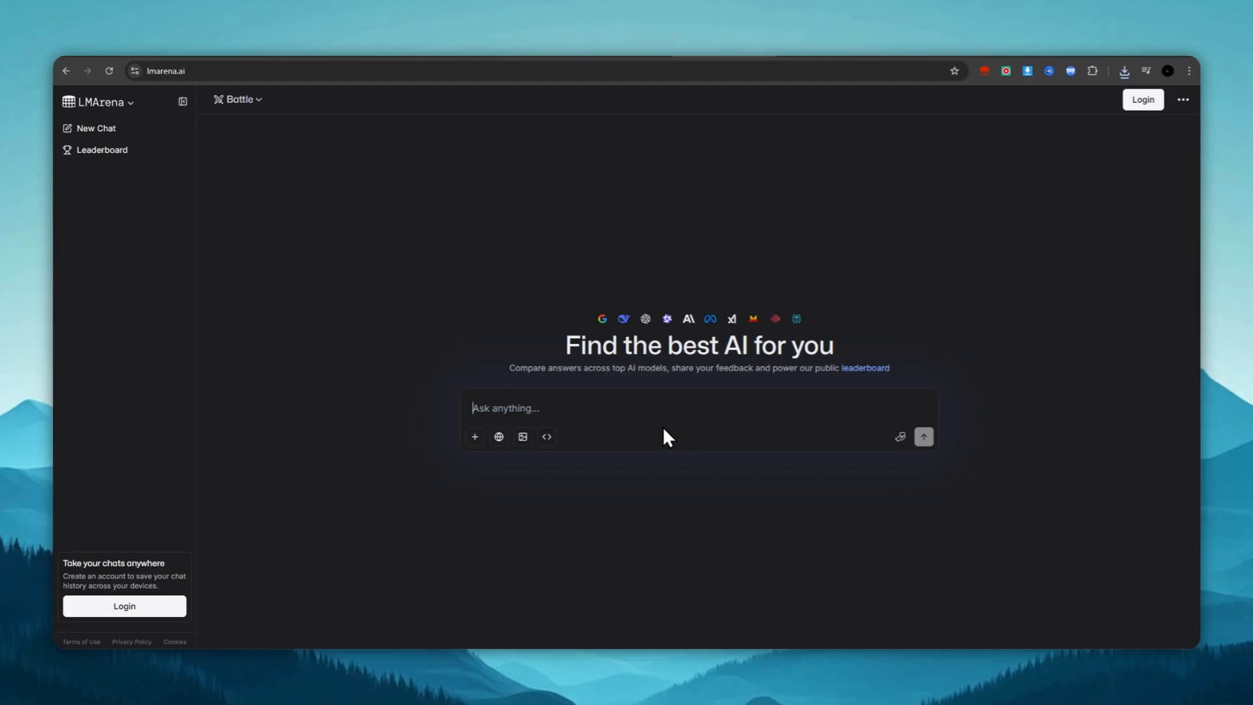
mouse_move(402, 240)
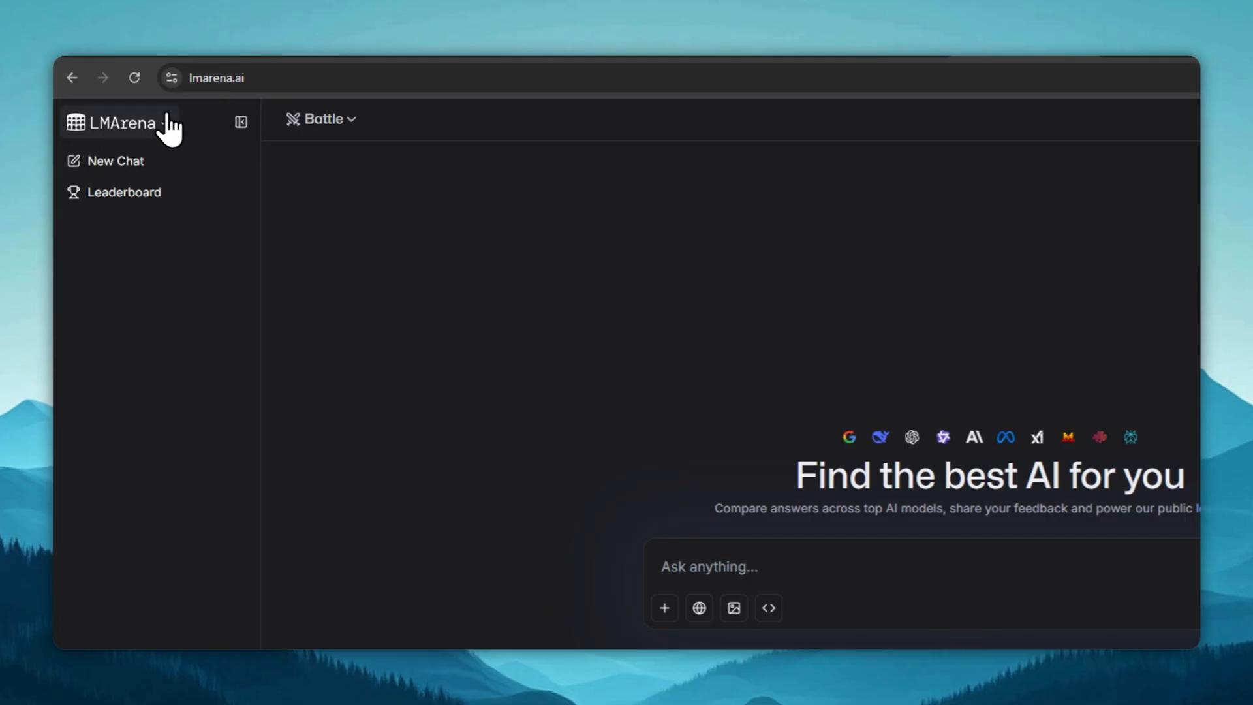
- Join the LMArena Discord server from the community links and skip the AI expertise question
left_click(124, 123)
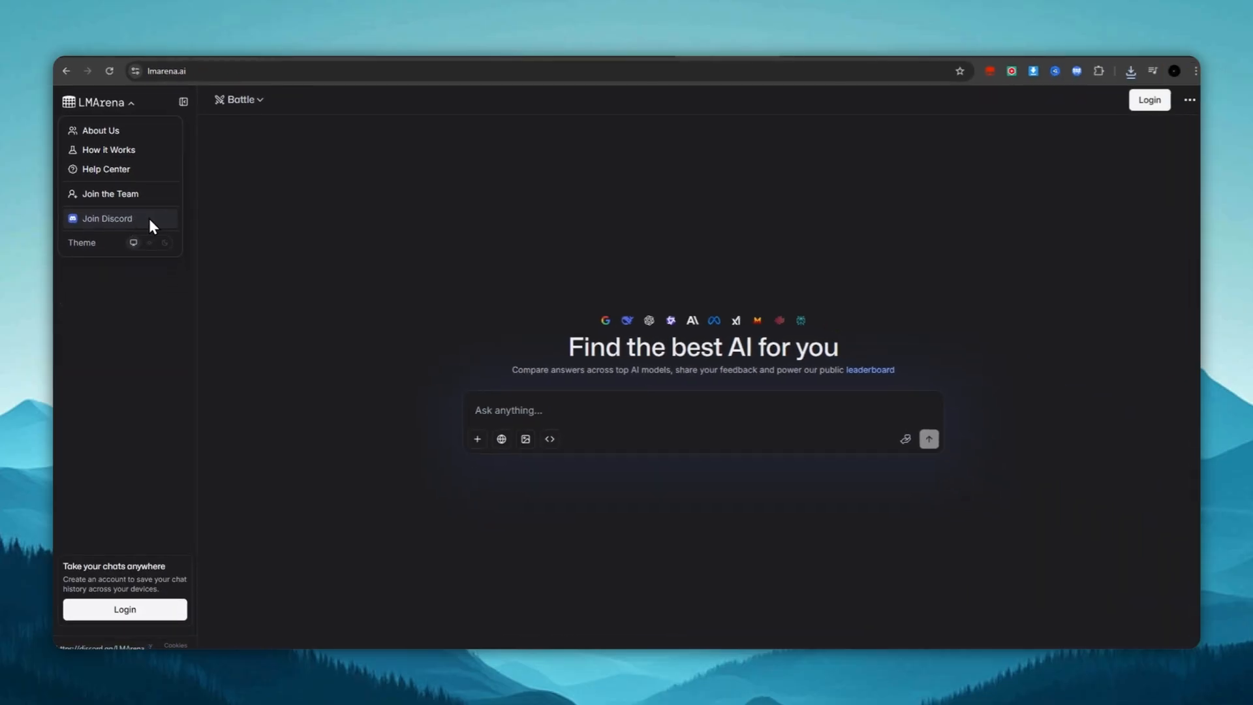
left_click(107, 220)
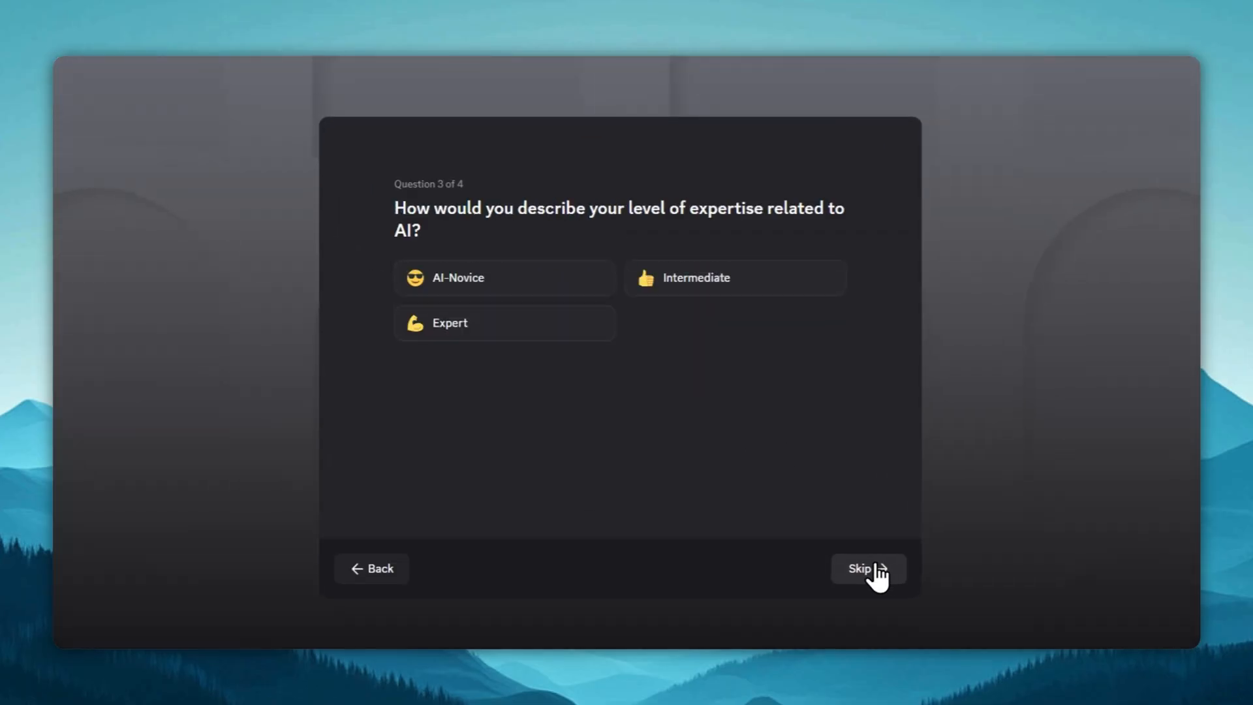
left_click(867, 569)
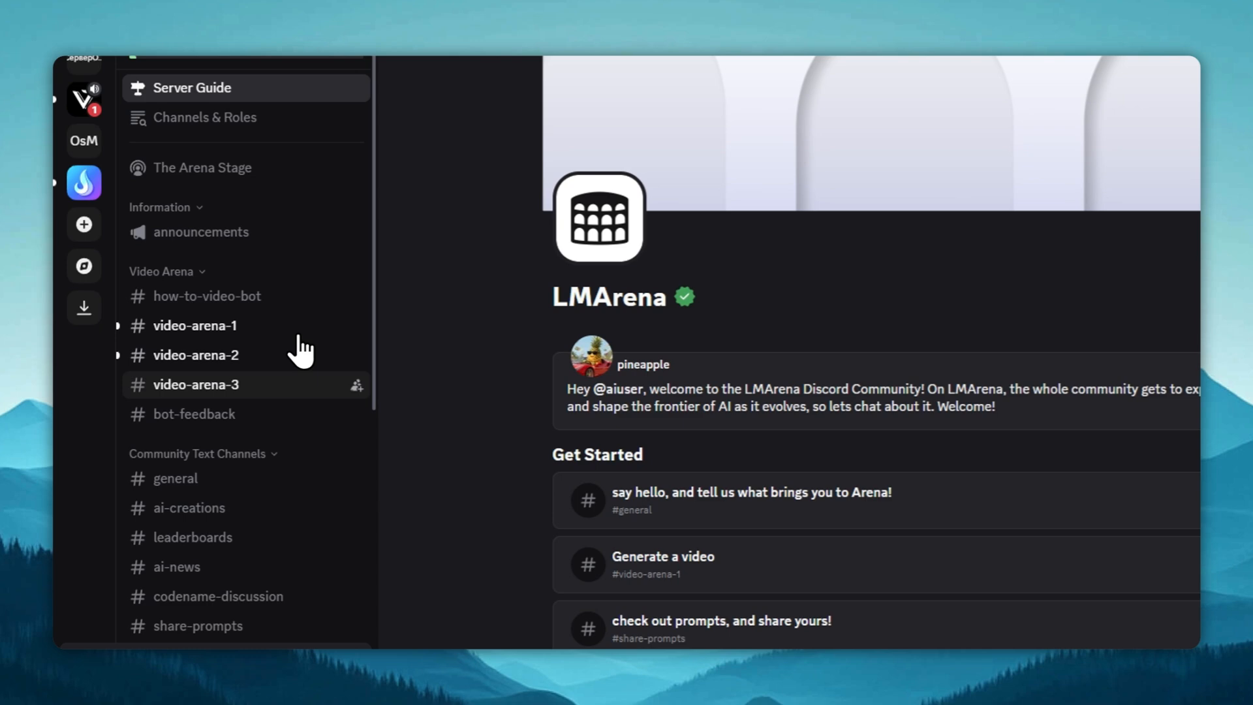
- In #video-arena-3, send an /image-to-video request with the portrait and agree to the bot's terms
left_click(196, 384)
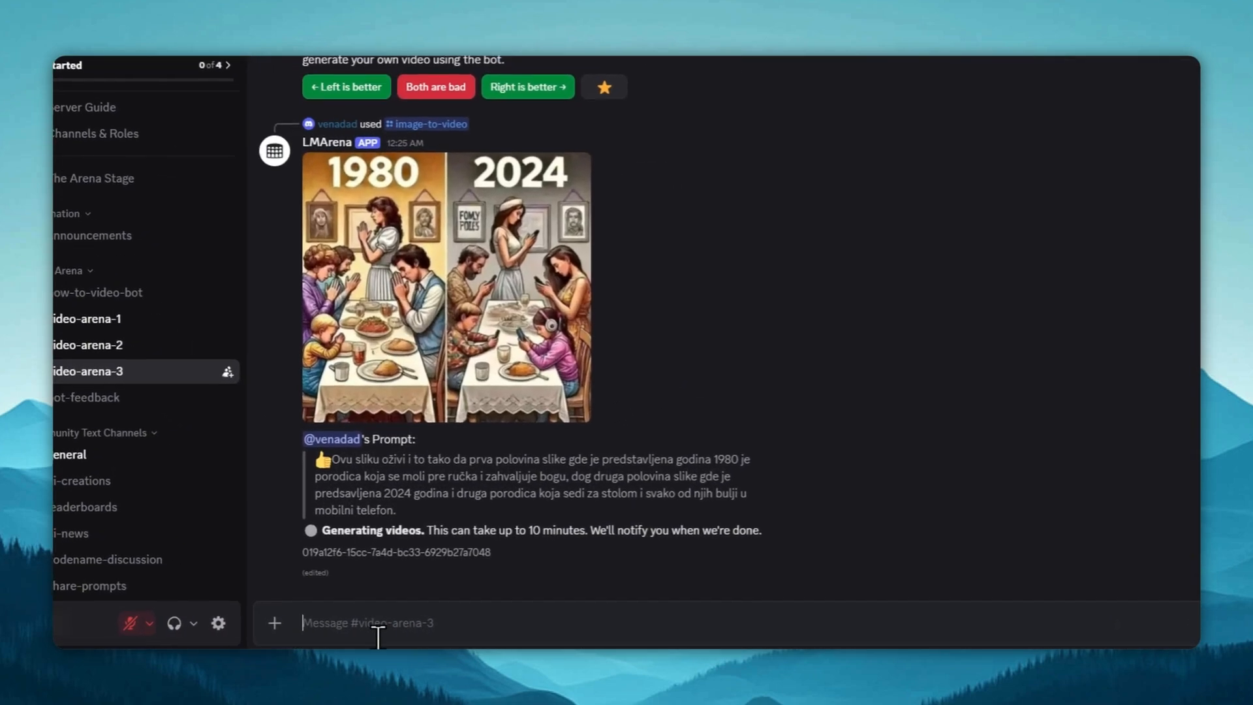
type("/")
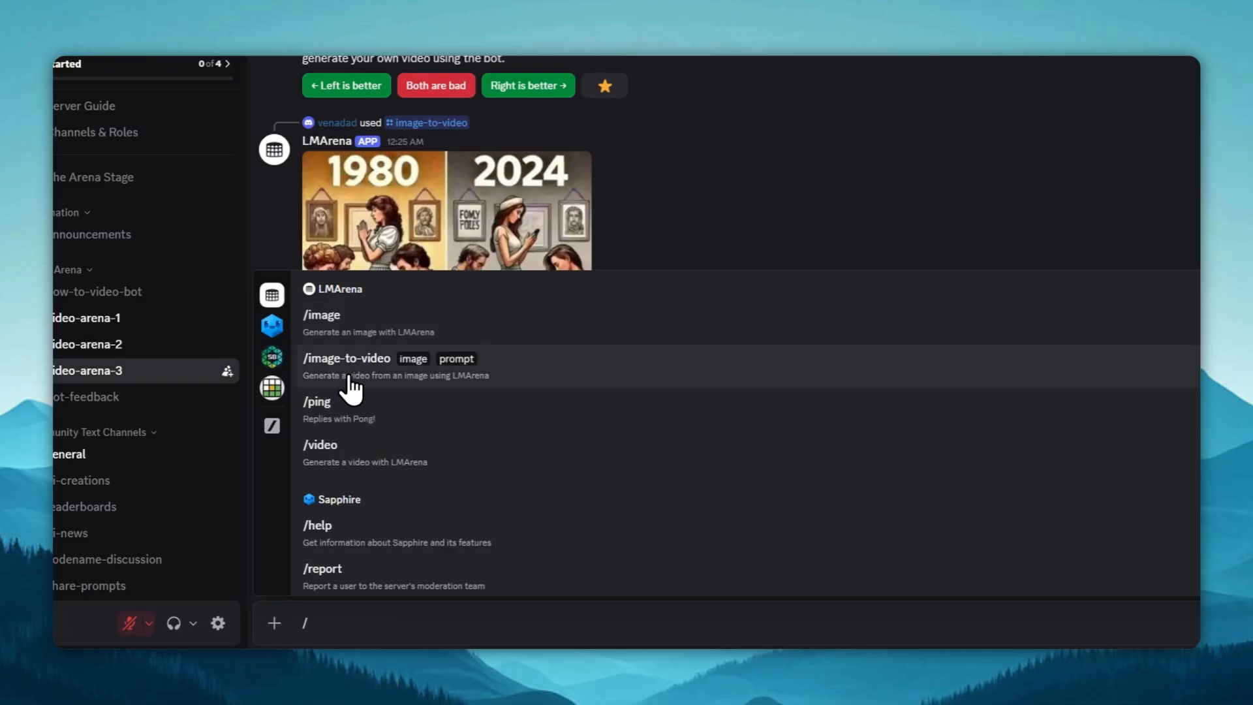
left_click(347, 357)
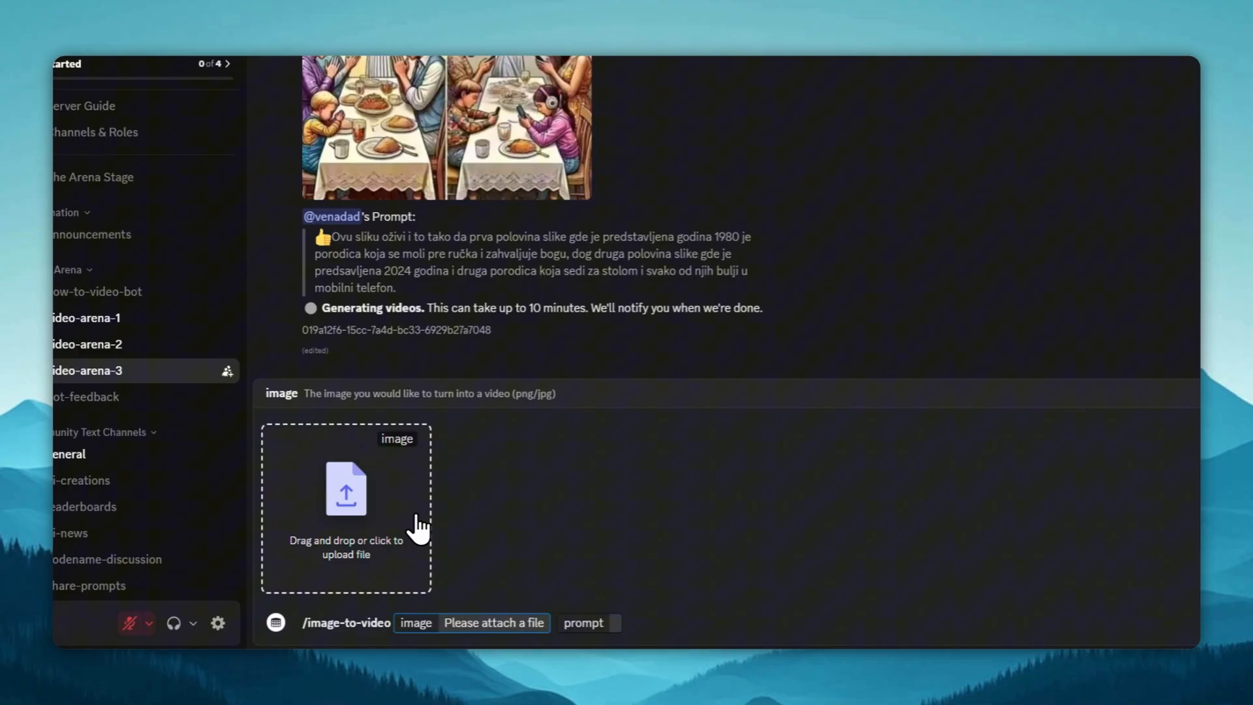
left_click(346, 497)
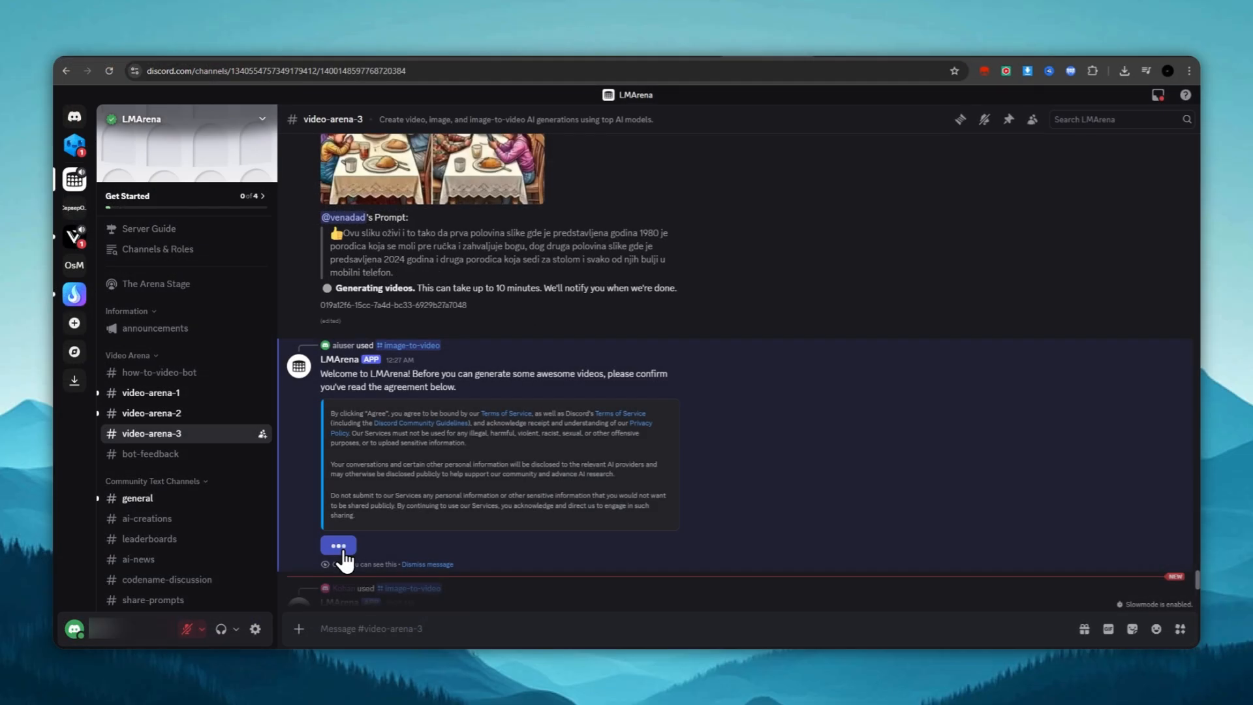
left_click(338, 546)
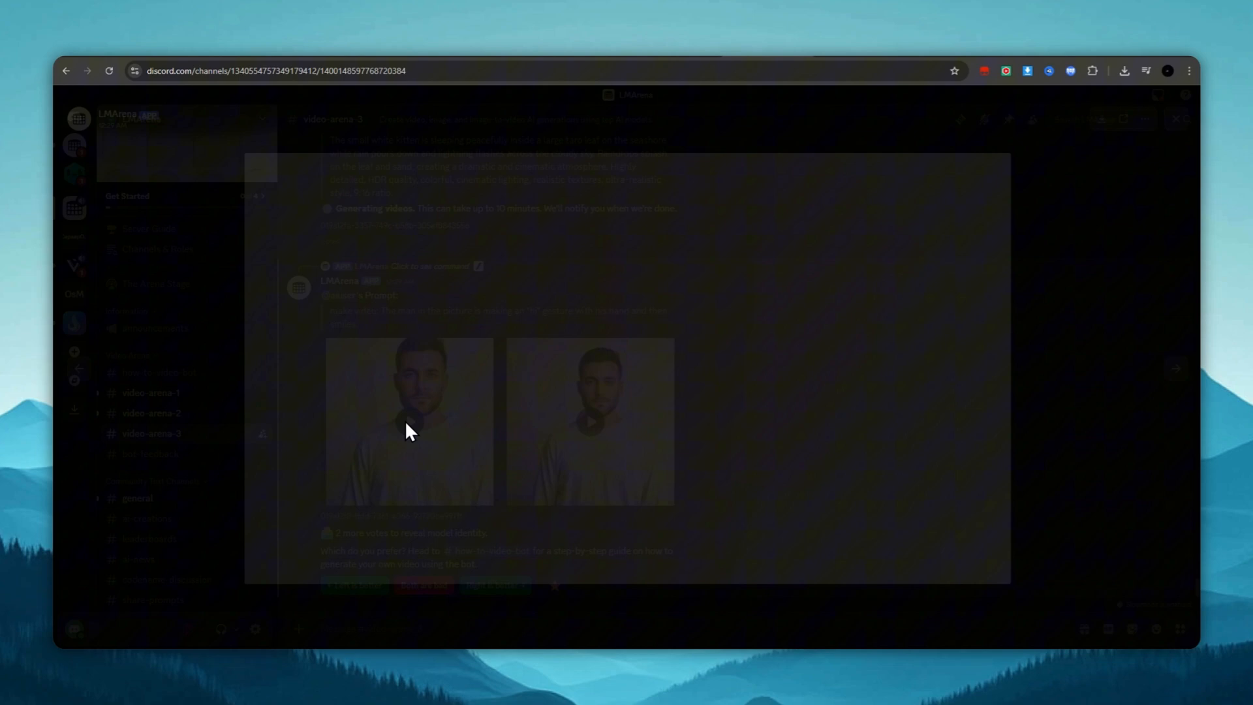
- Play both generated waving videos full size, then close the viewer
left_click(409, 431)
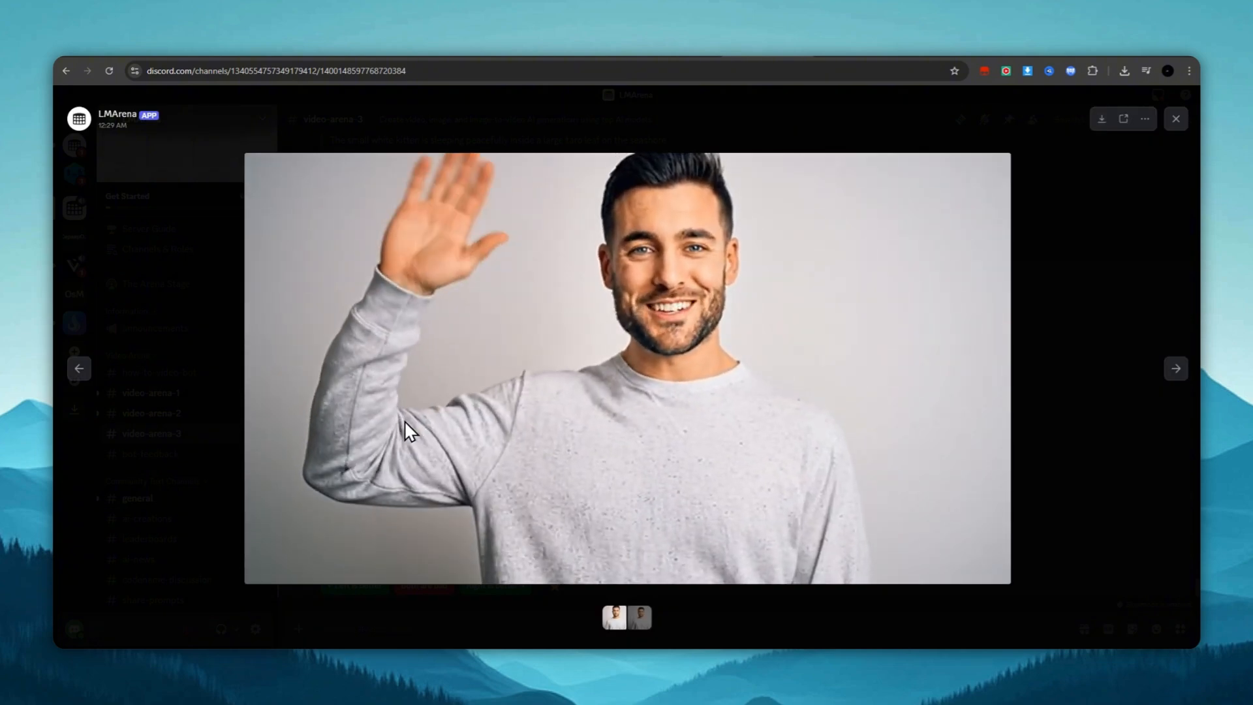
left_click(626, 362)
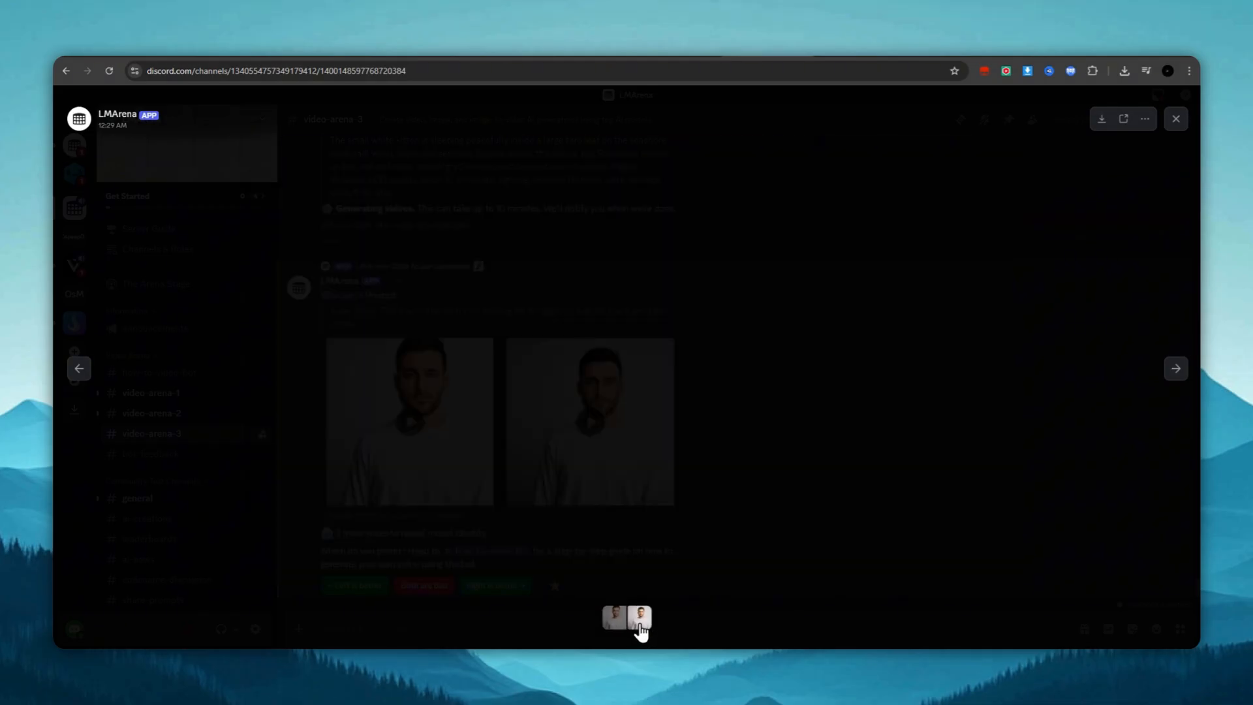
left_click(640, 619)
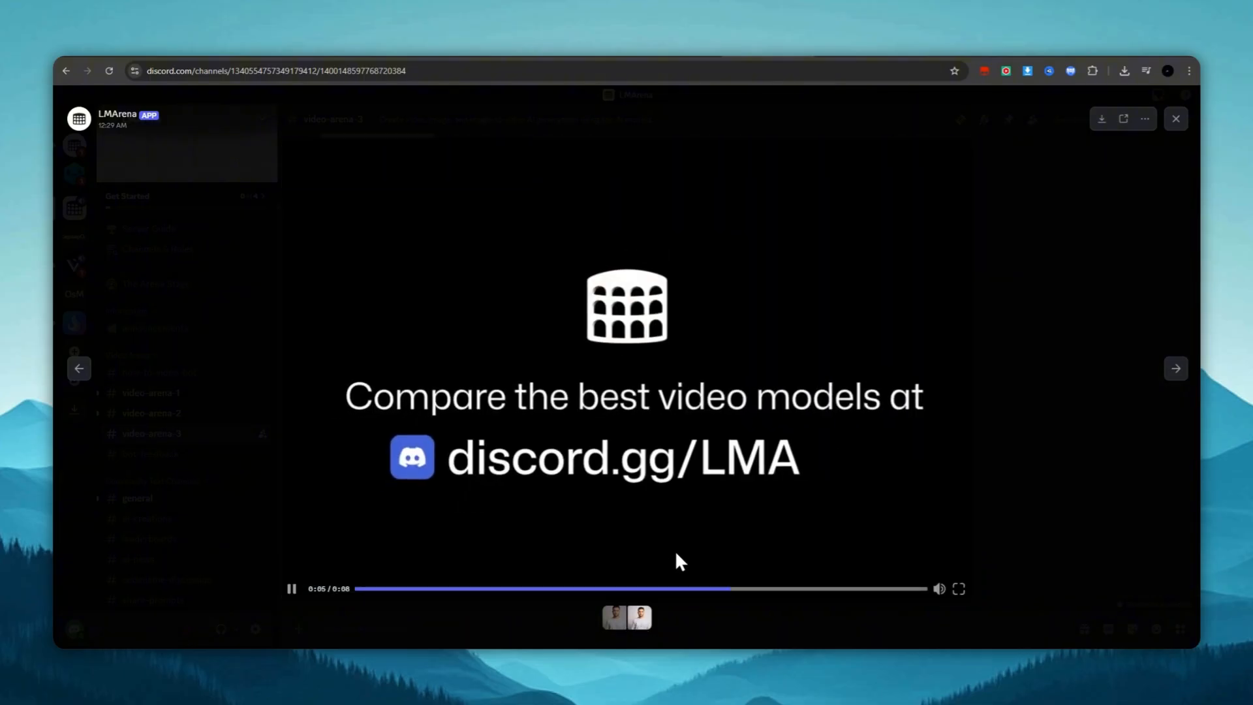
left_click(1176, 119)
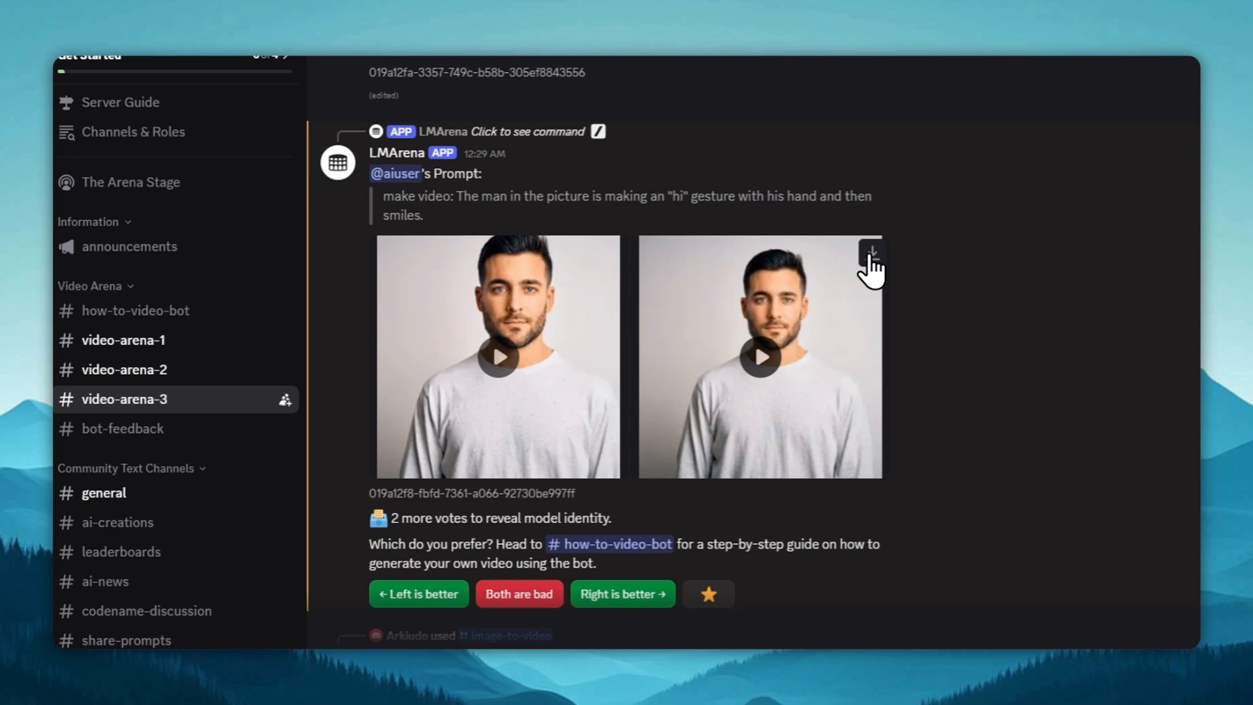
mouse_move(872, 252)
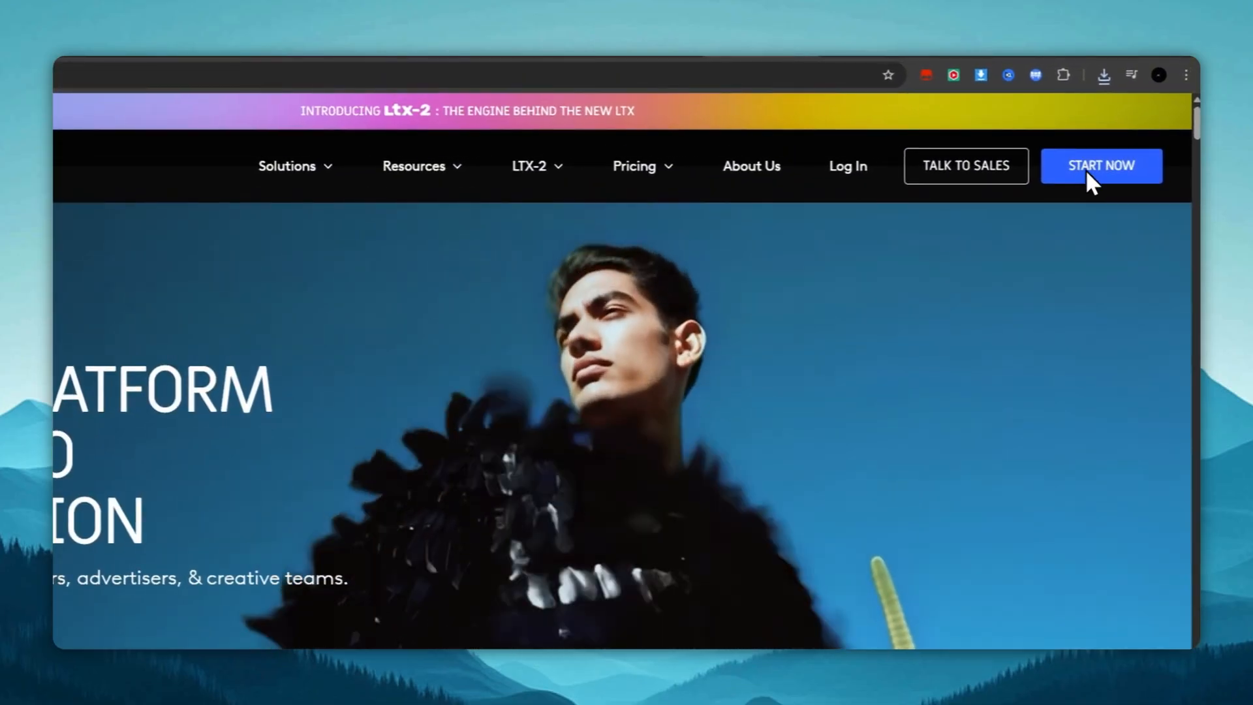
- Get past LTX Studio's country block by connecting 1ClickVPN to Austria and returning to the homepage
left_click(1102, 166)
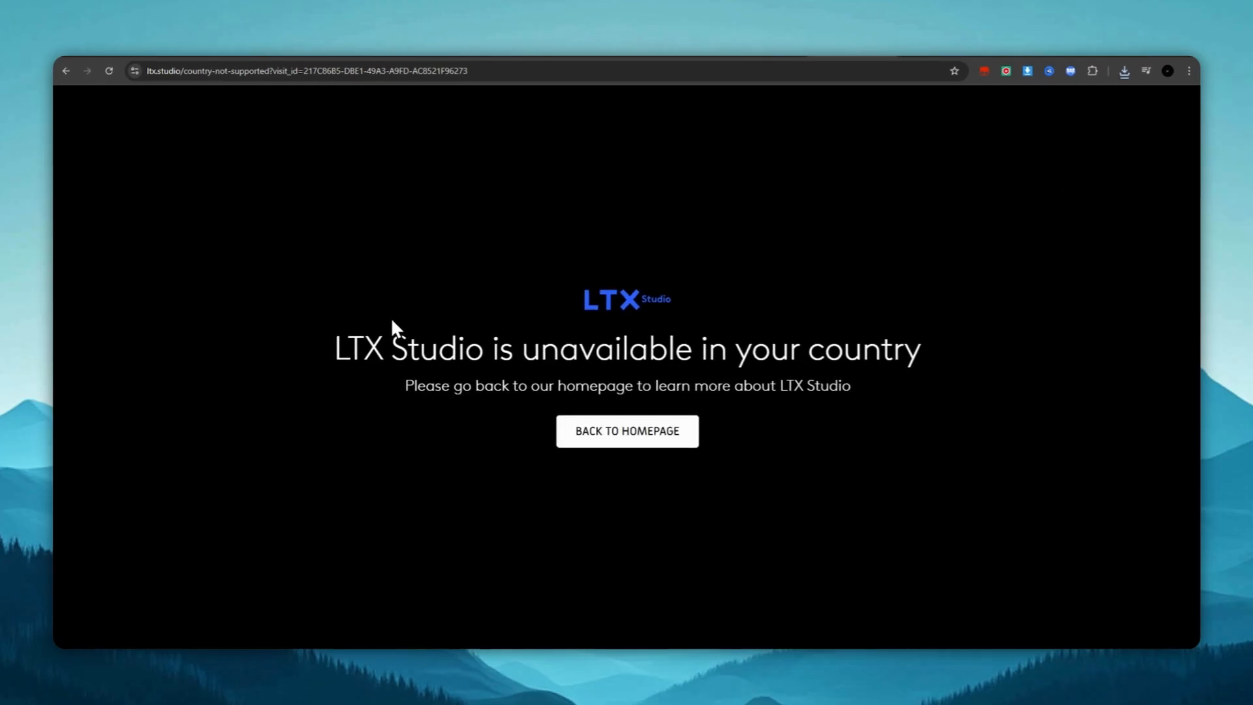
left_click_drag(336, 347, 733, 347)
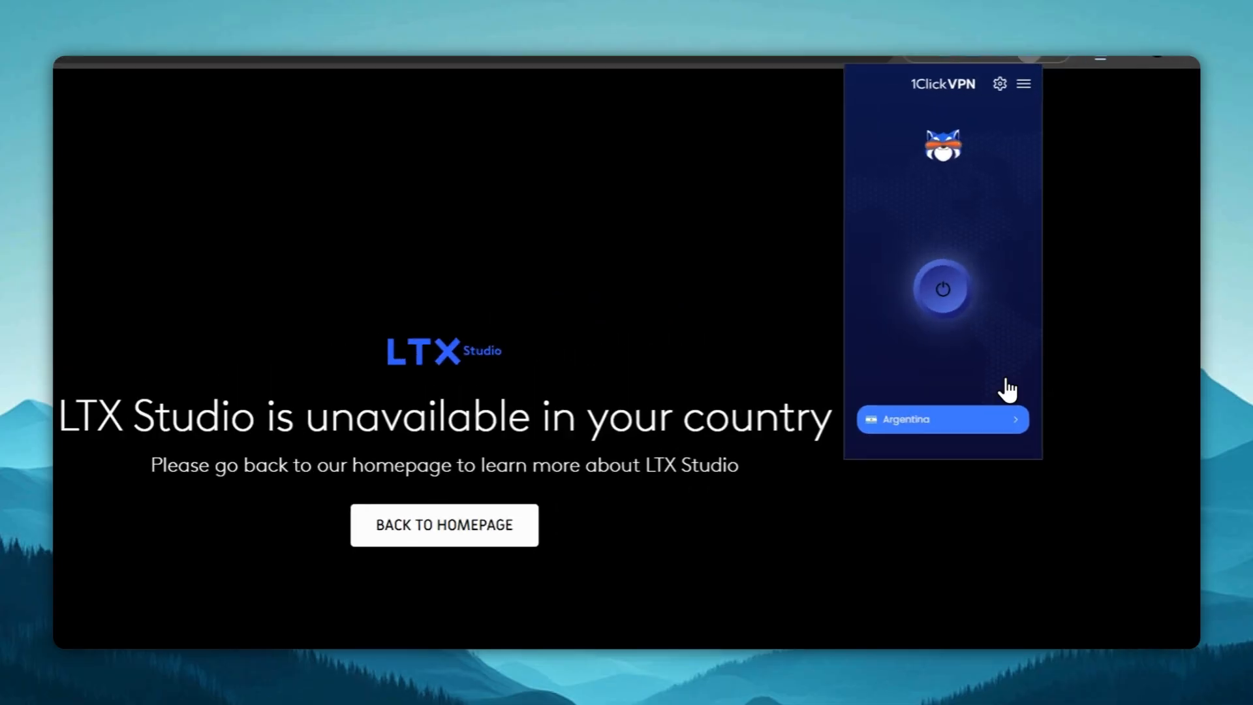
left_click(942, 419)
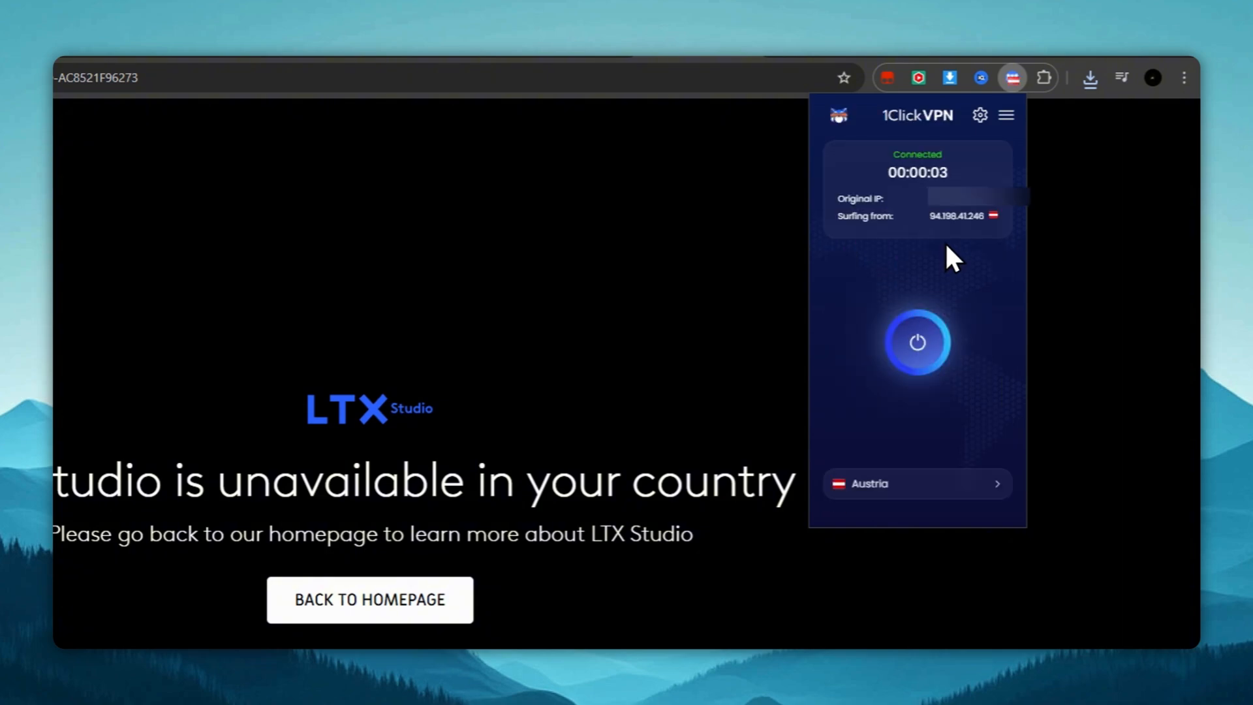
left_click(371, 600)
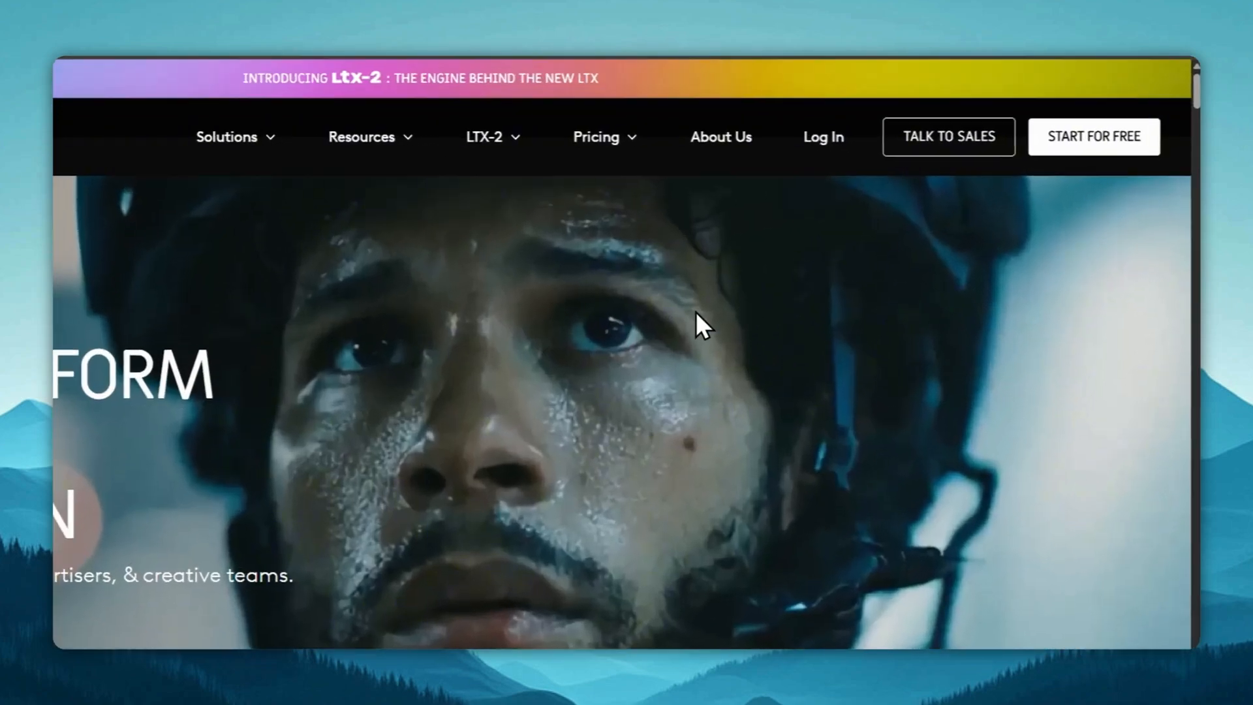
- Sign up for free with a Google account and finish the usage questionnaire
left_click(1094, 137)
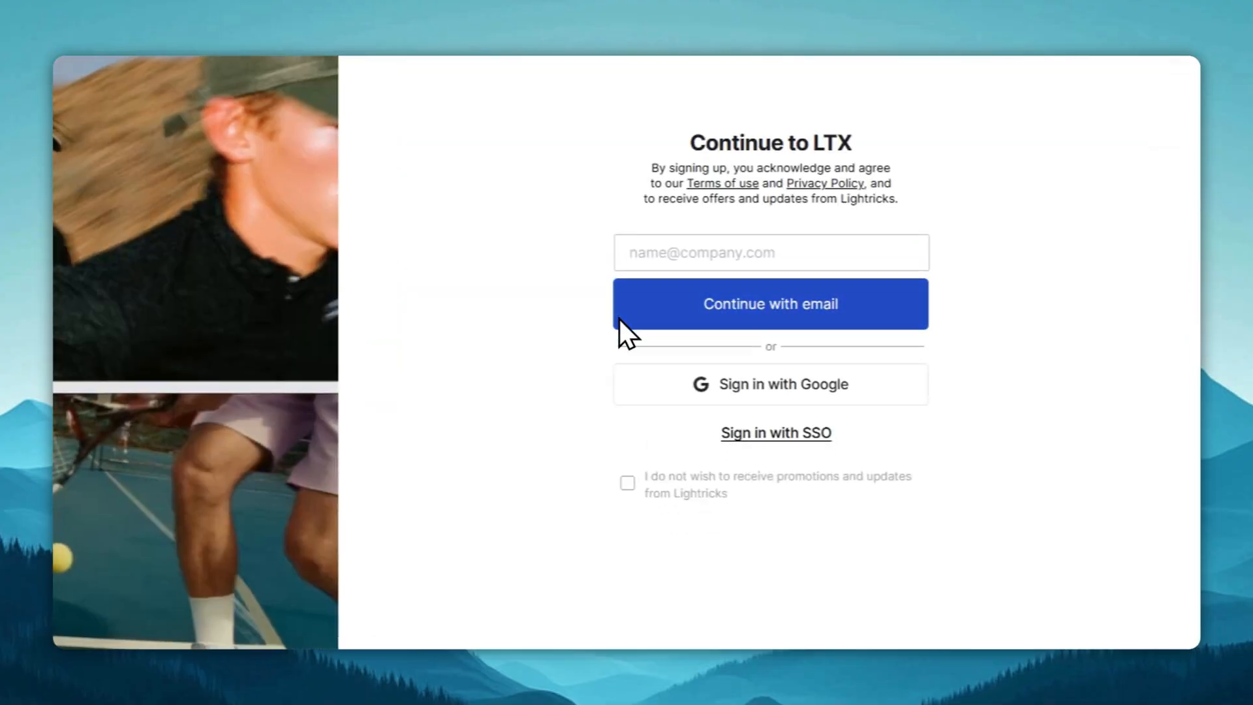
left_click(770, 384)
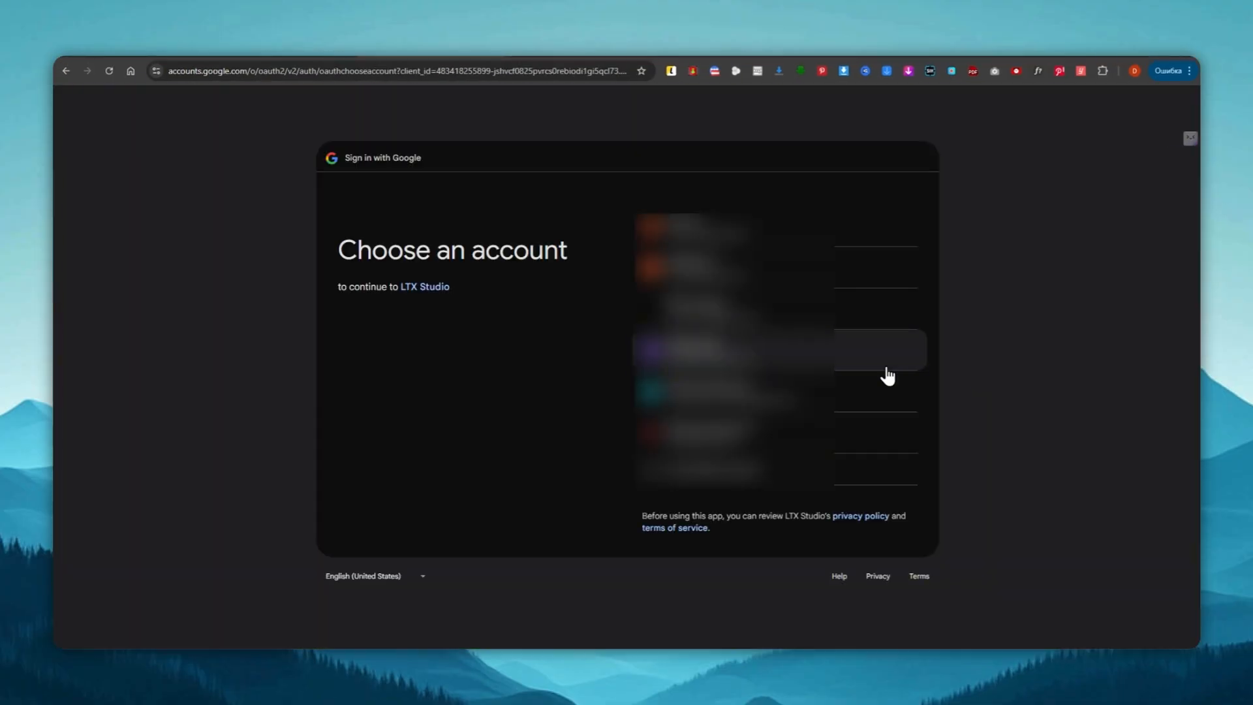
left_click(878, 350)
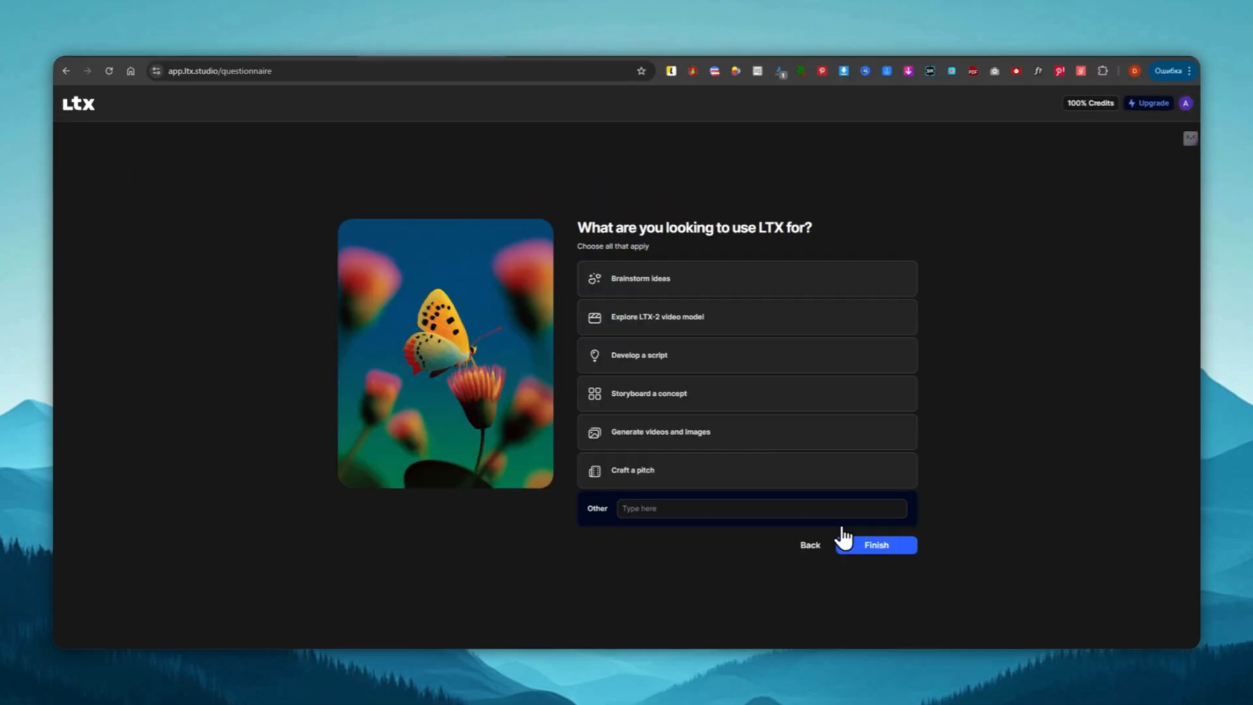
left_click(876, 544)
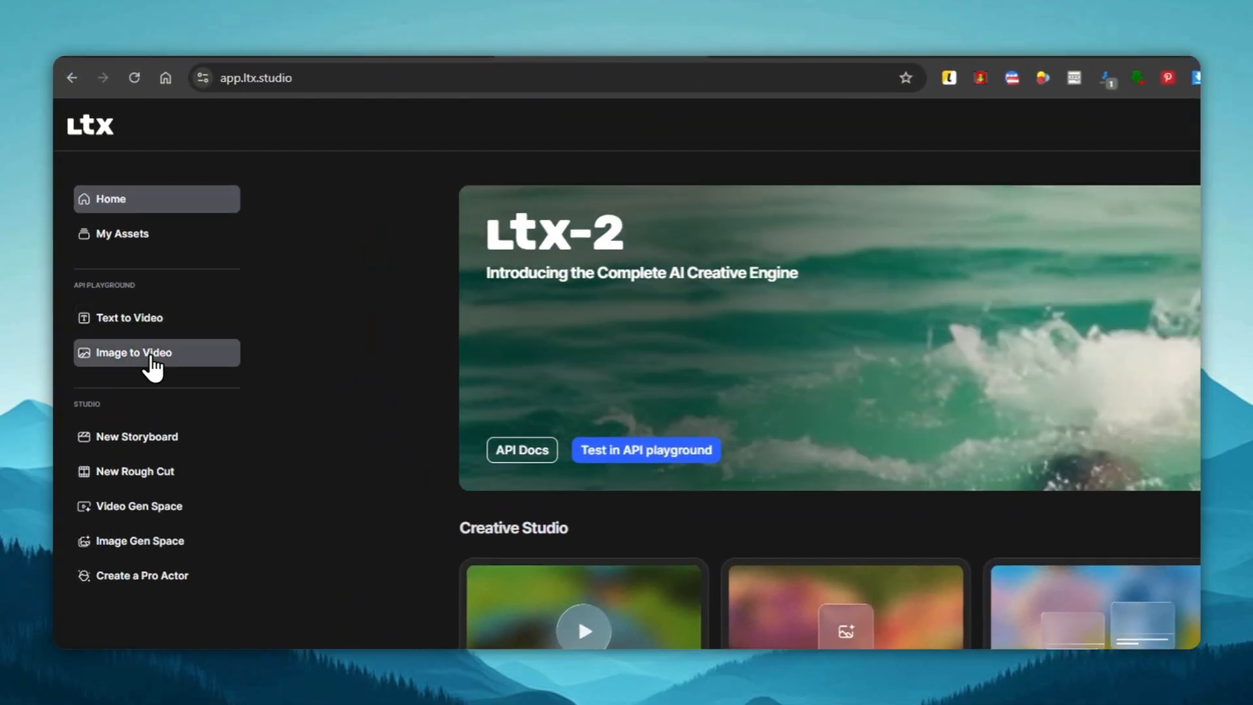
- In the image-to-video playground, upload the portrait JPG and enter the waving "hi" and smiling prompt
left_click(157, 352)
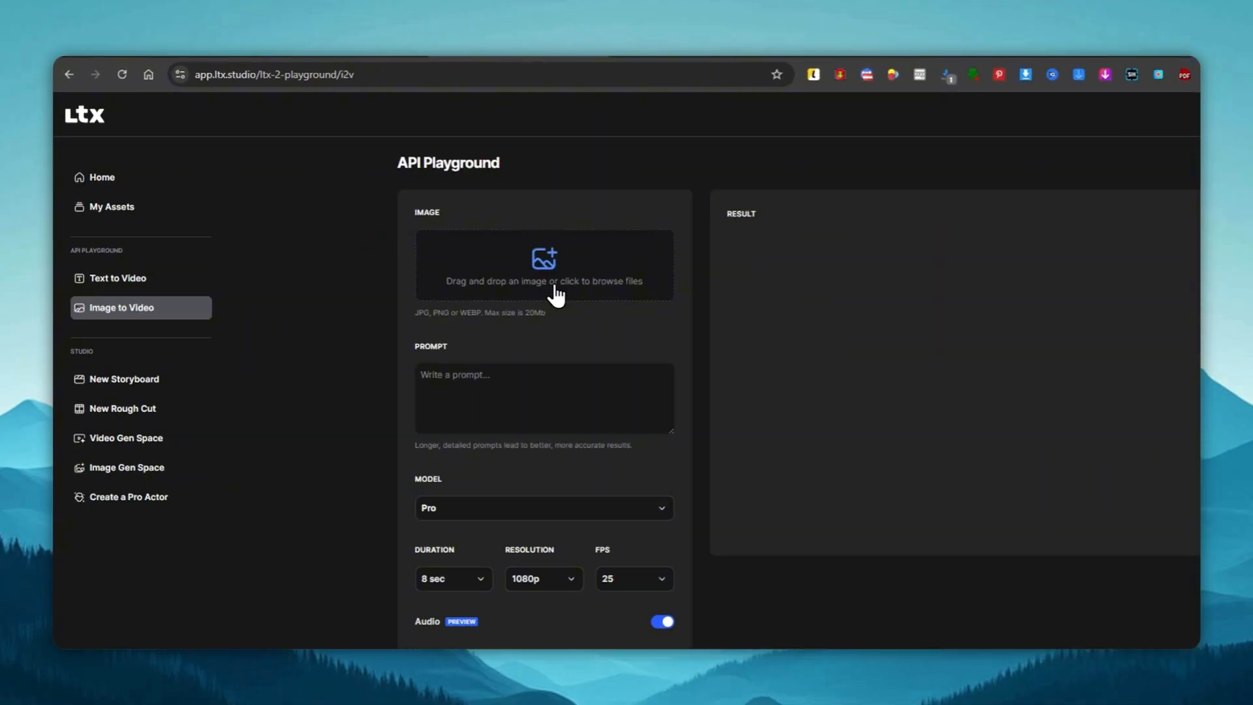
left_click(543, 265)
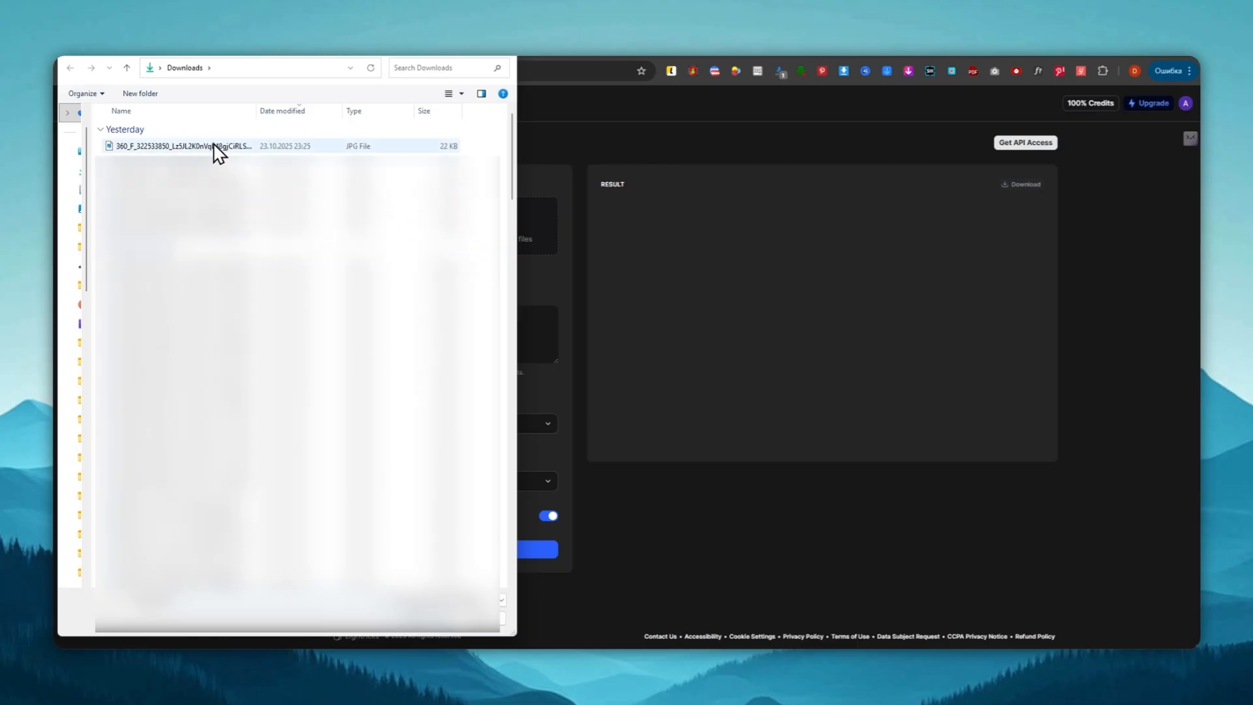
left_click(189, 146)
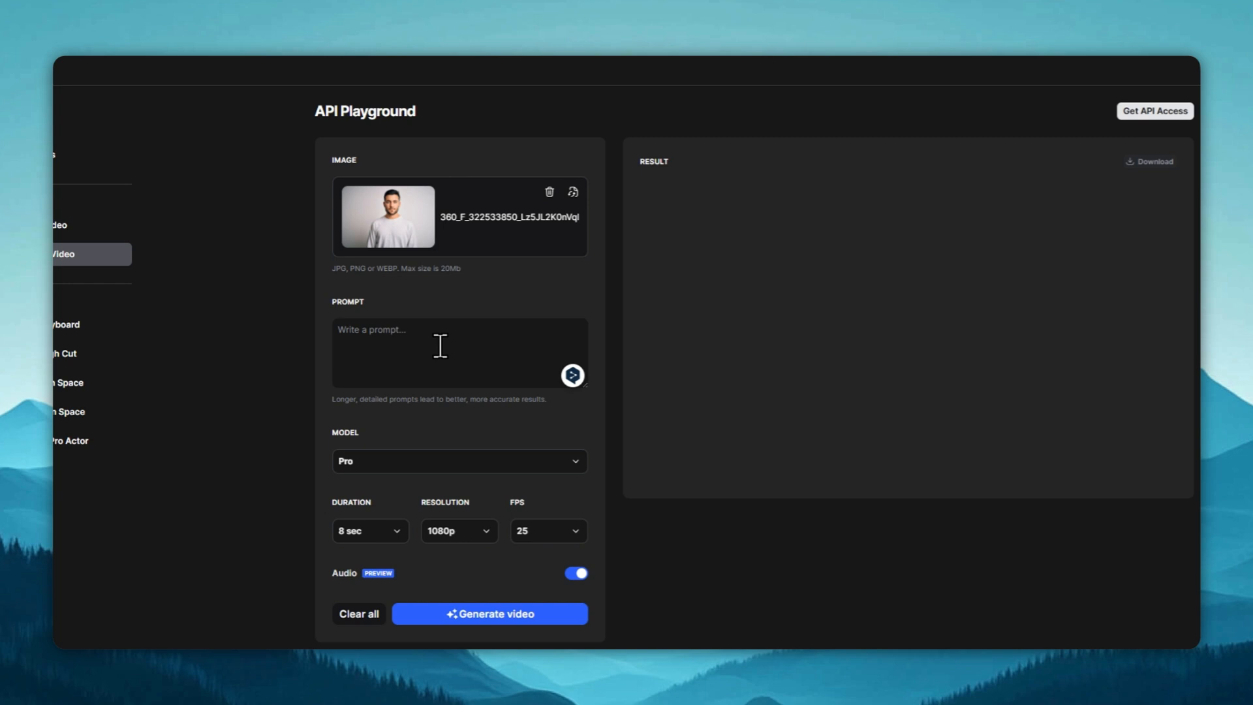
type("make video: The man in the picture is making an \"hi\" gesture with his hand and then smiles.")
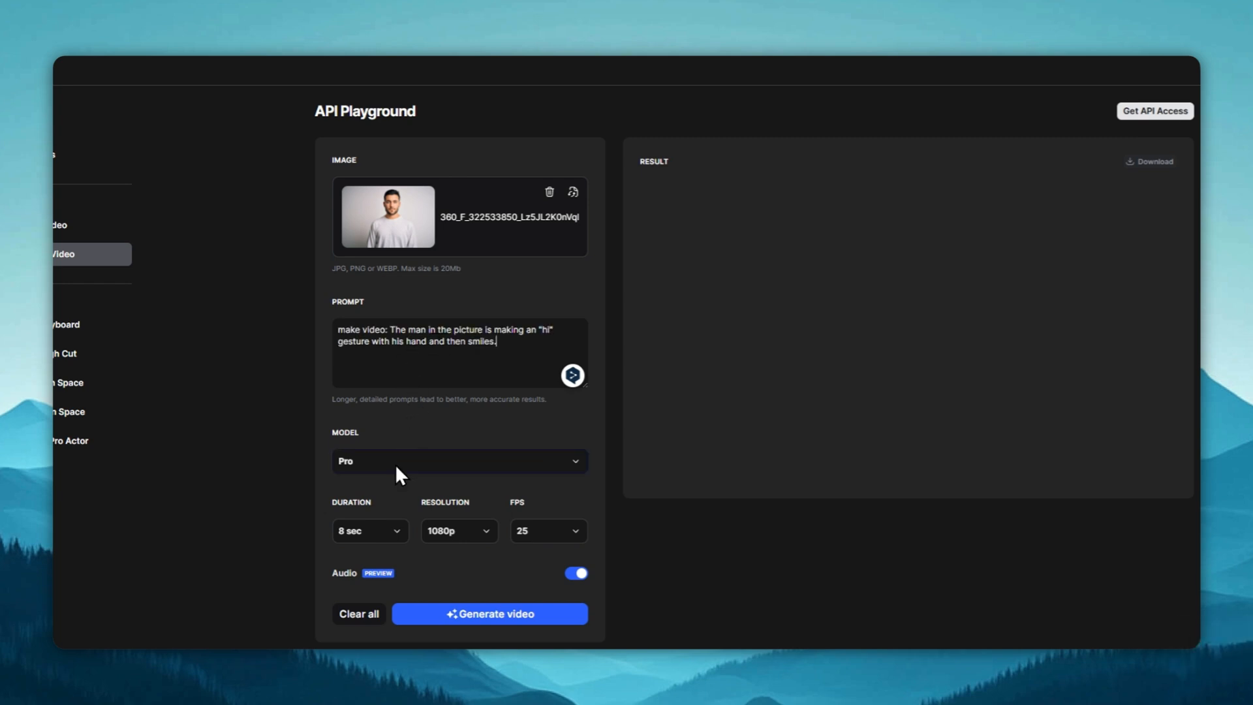
- Keep the Pro model, set duration to 6 seconds and keep 1080p resolution
left_click(460, 461)
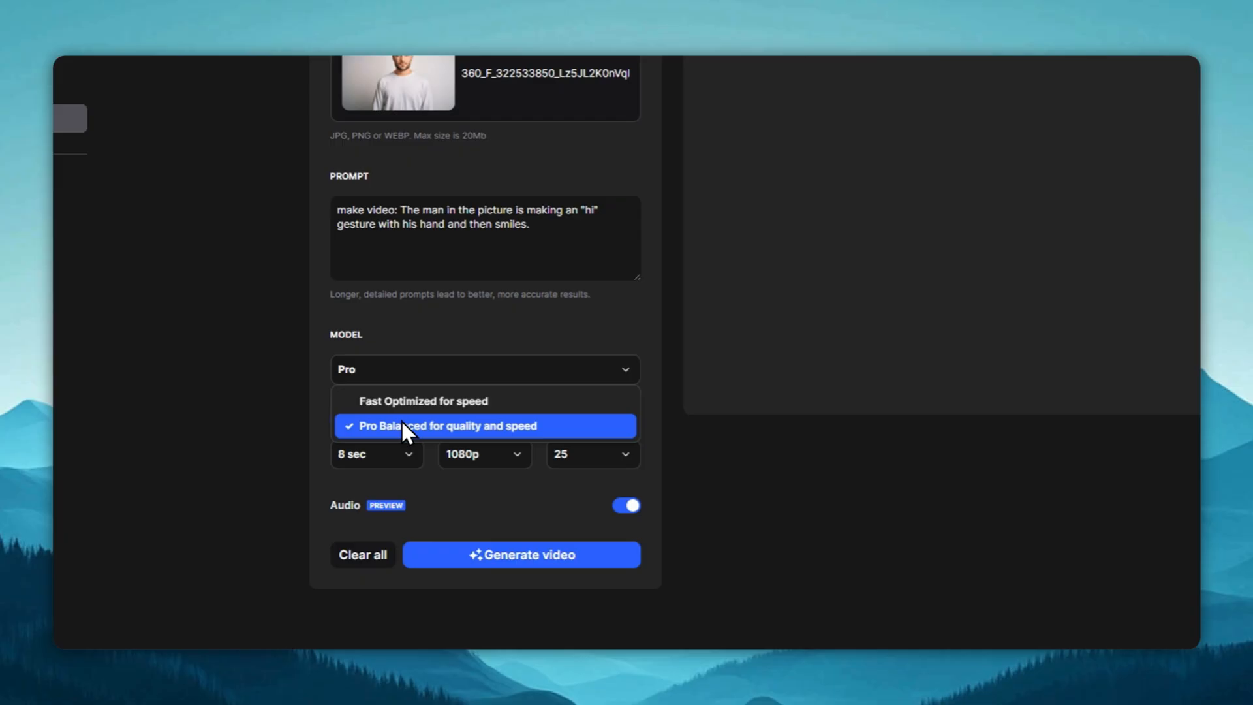
left_click(449, 426)
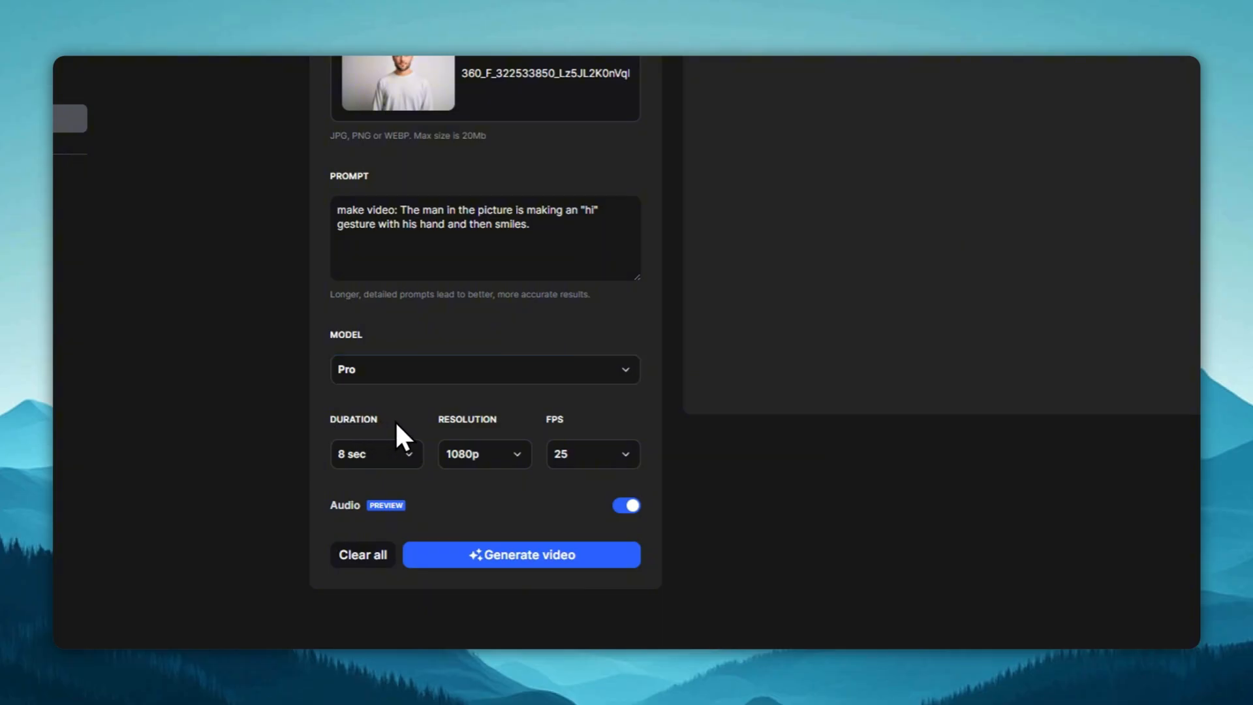
left_click(375, 454)
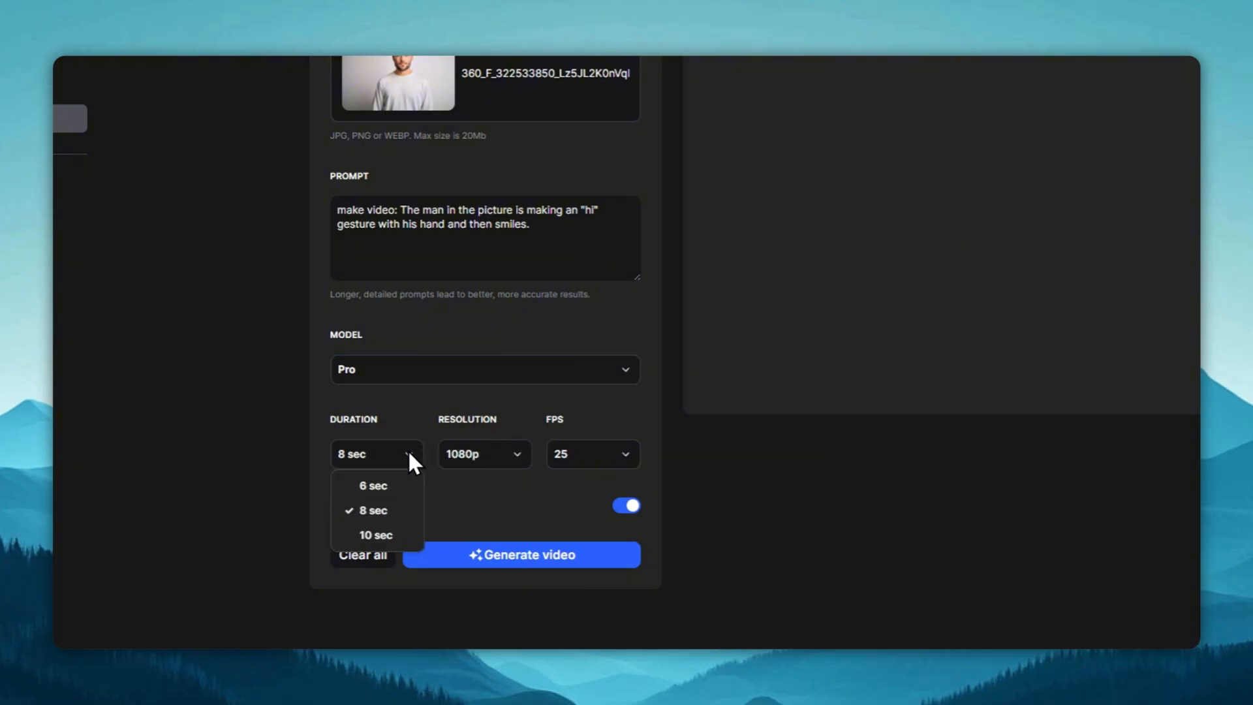
mouse_move(374, 486)
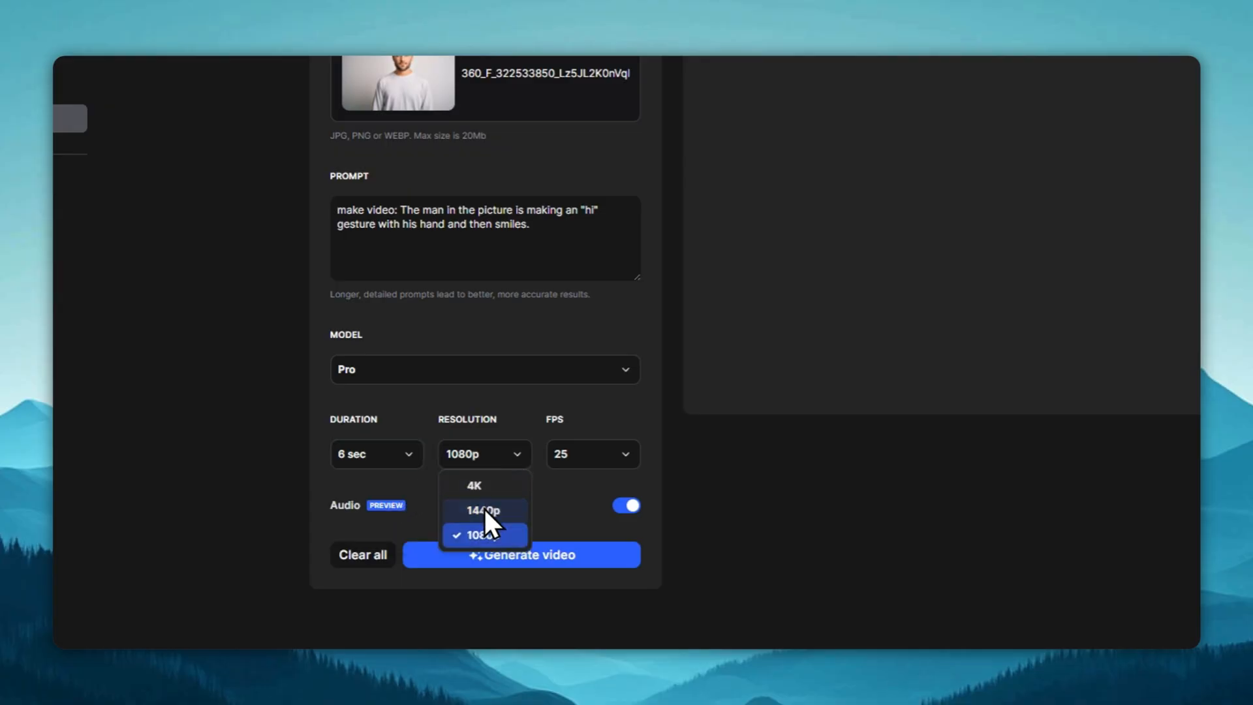
left_click(593, 454)
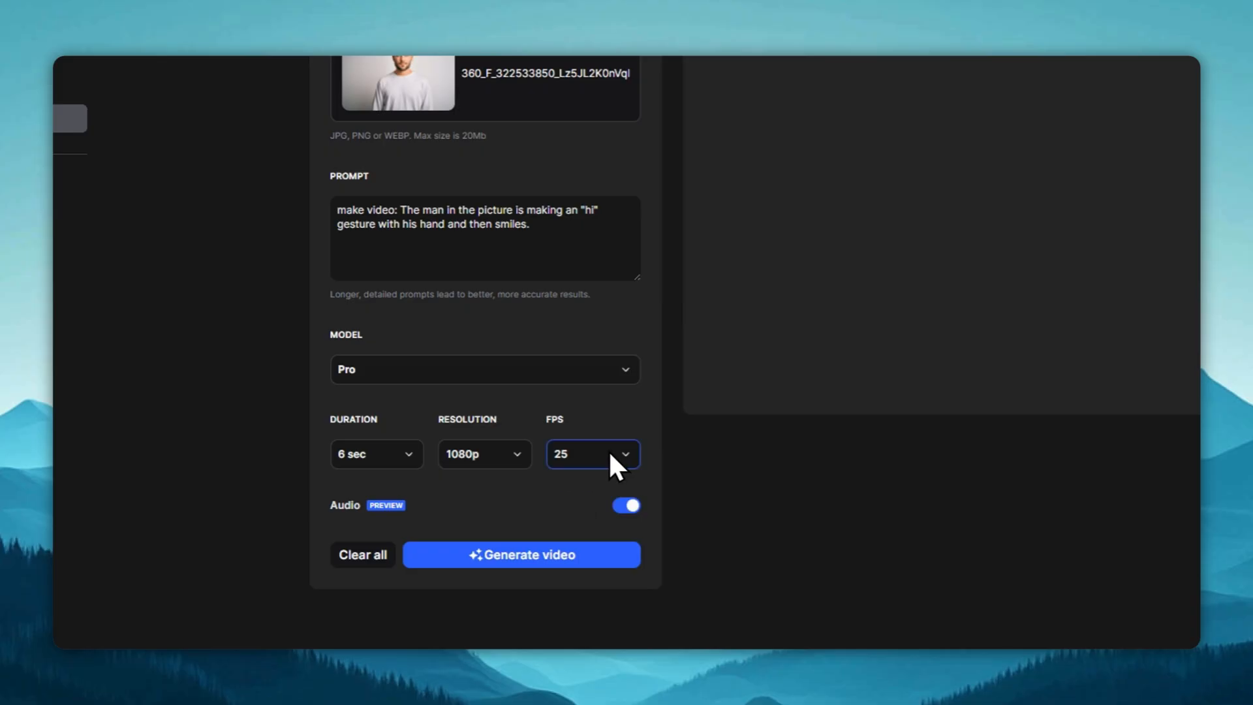
mouse_move(392, 531)
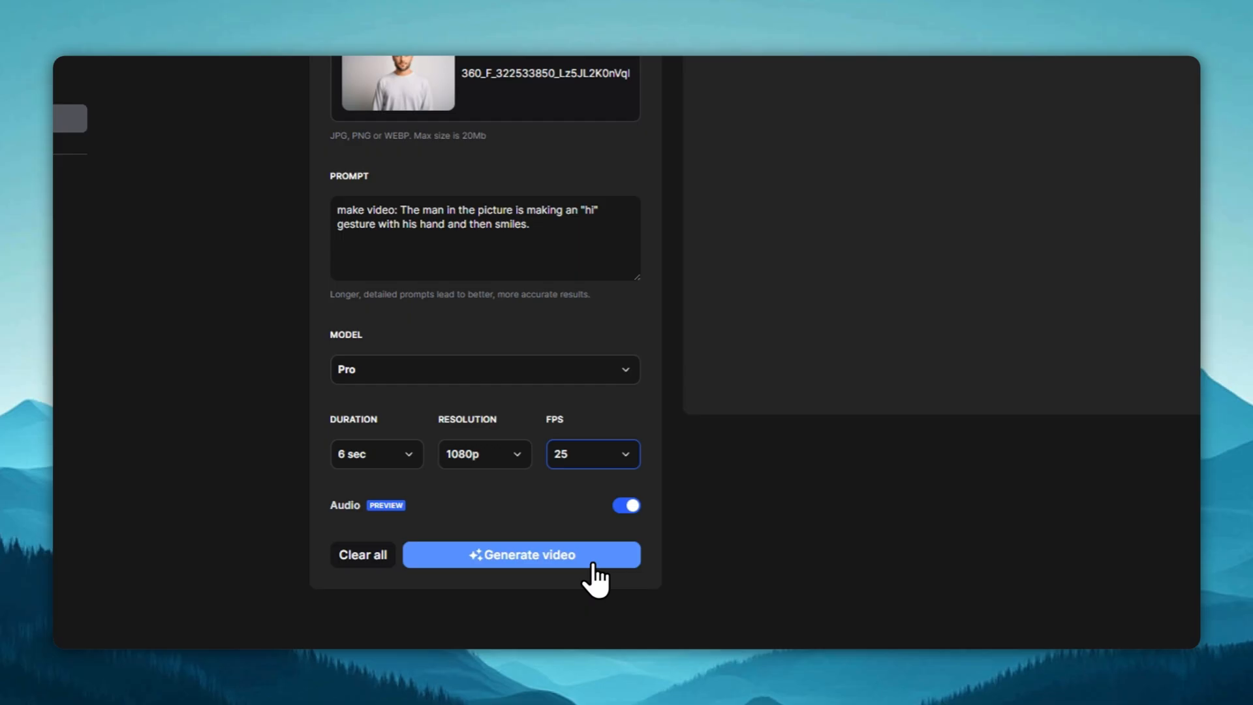
- Generate the 6-second clip, play it full screen, then exit with Escape
left_click(521, 555)
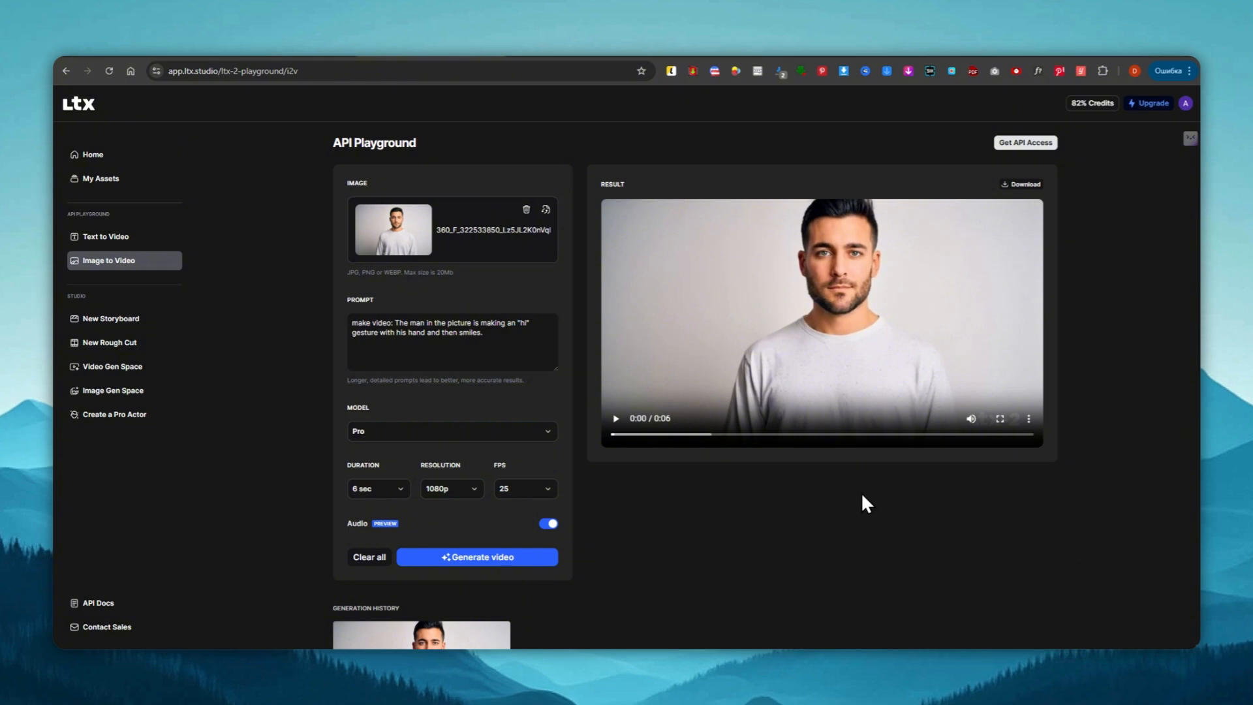
mouse_move(765, 440)
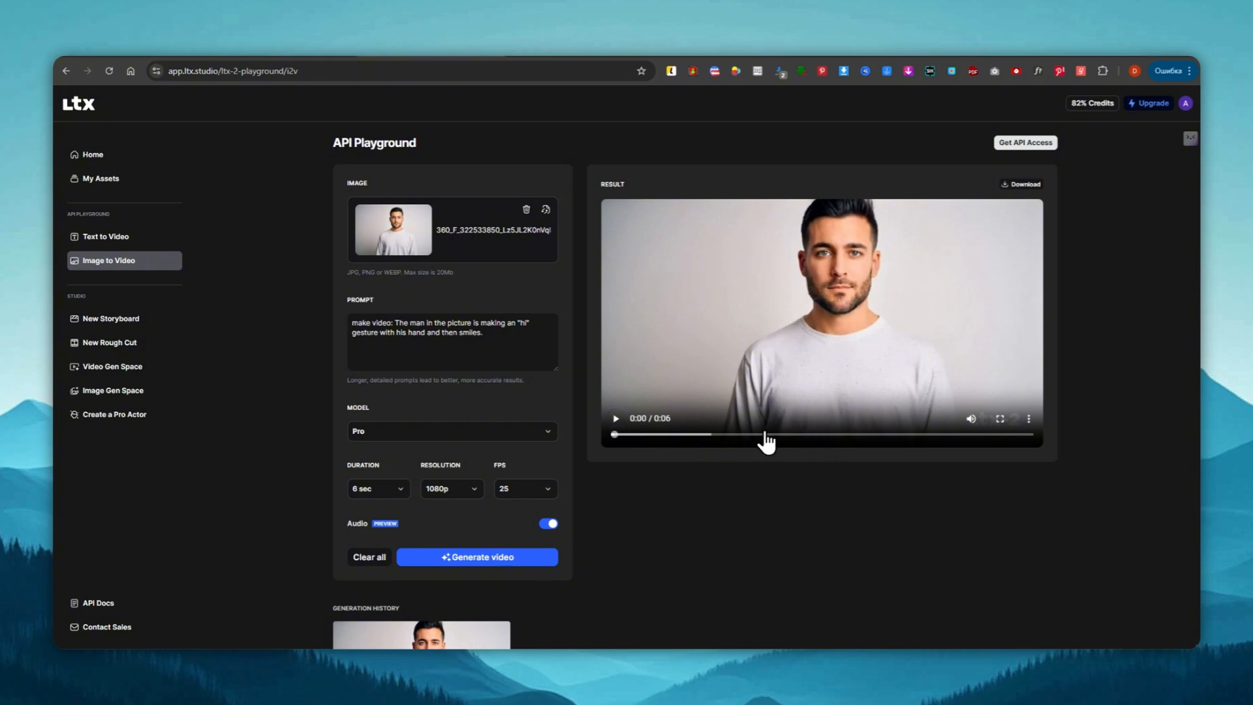
left_click(1000, 418)
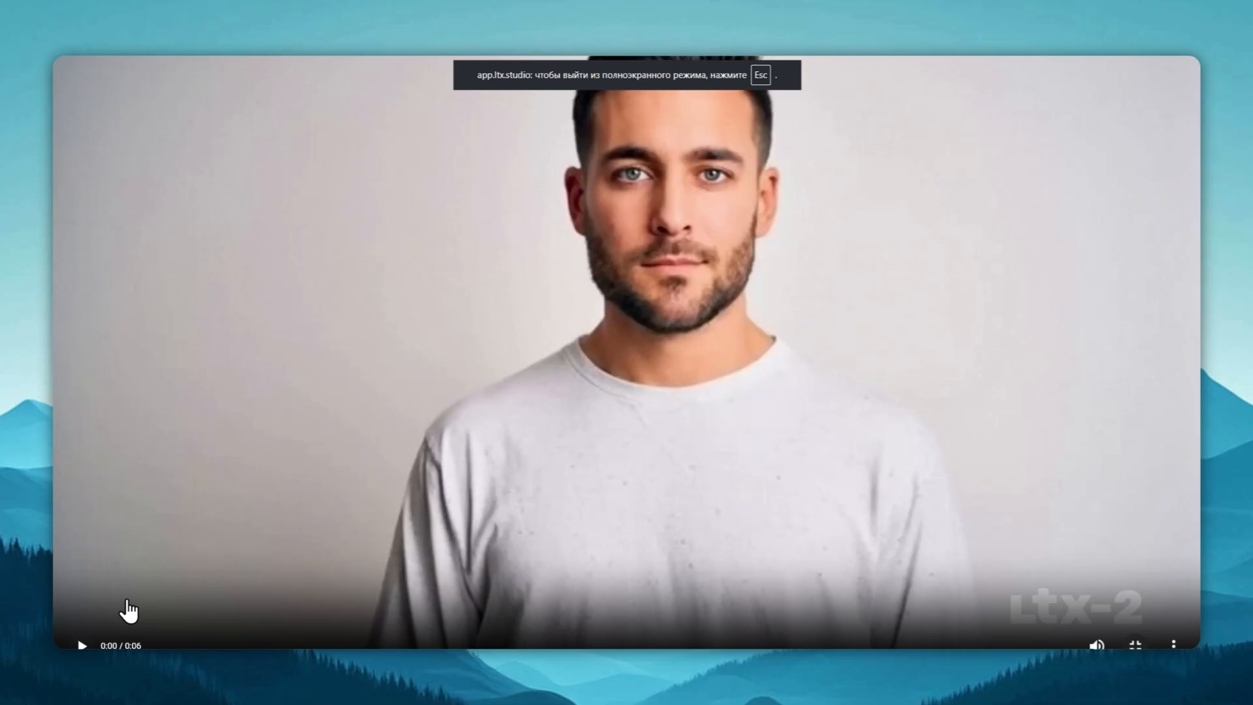
left_click(83, 644)
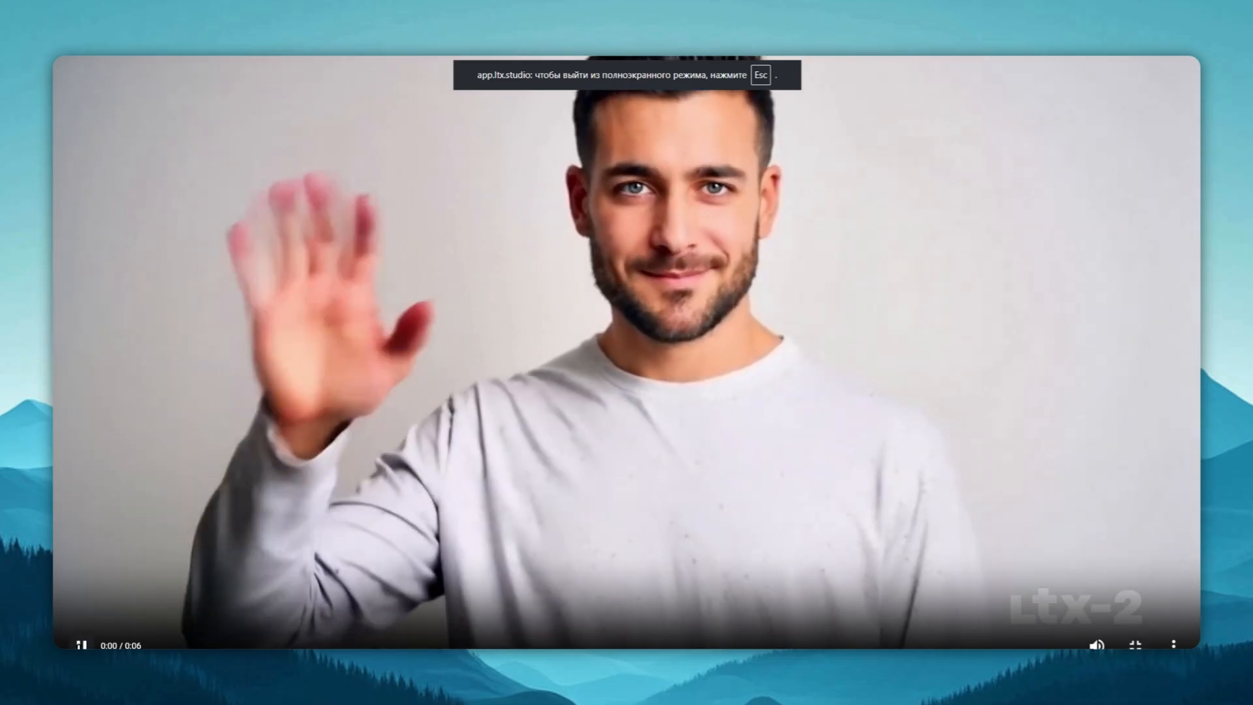
key("Escape")
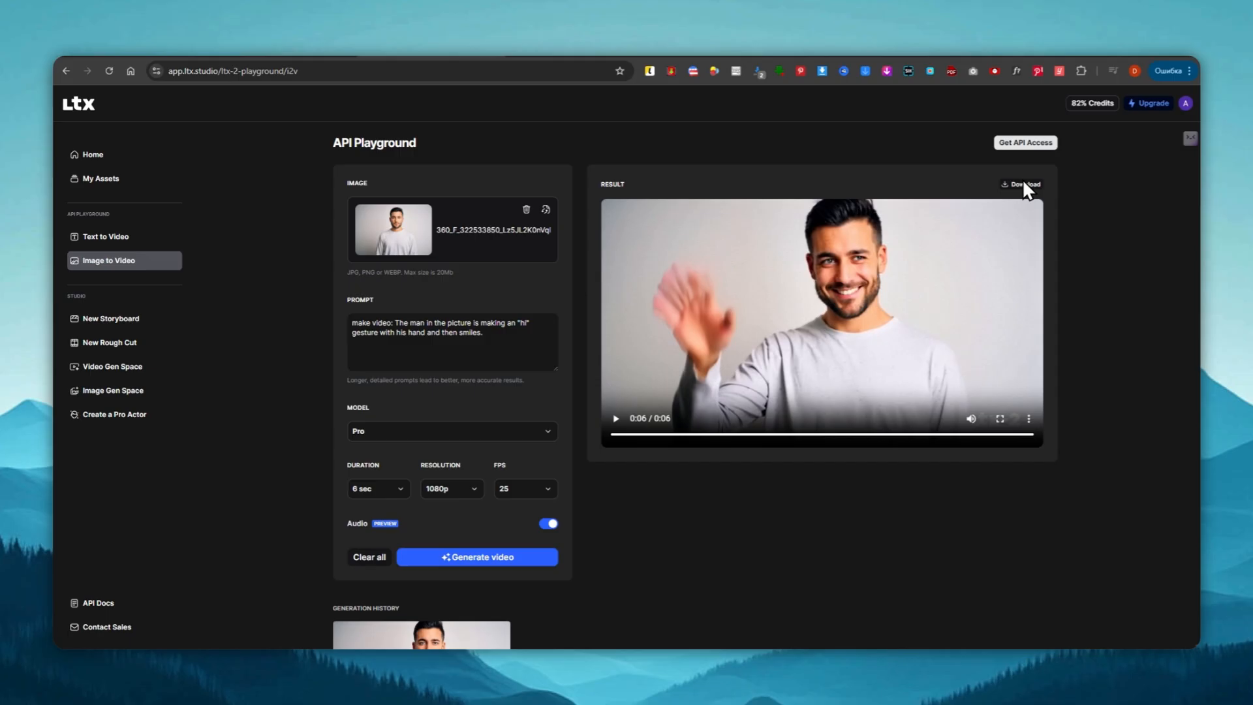
mouse_move(1034, 199)
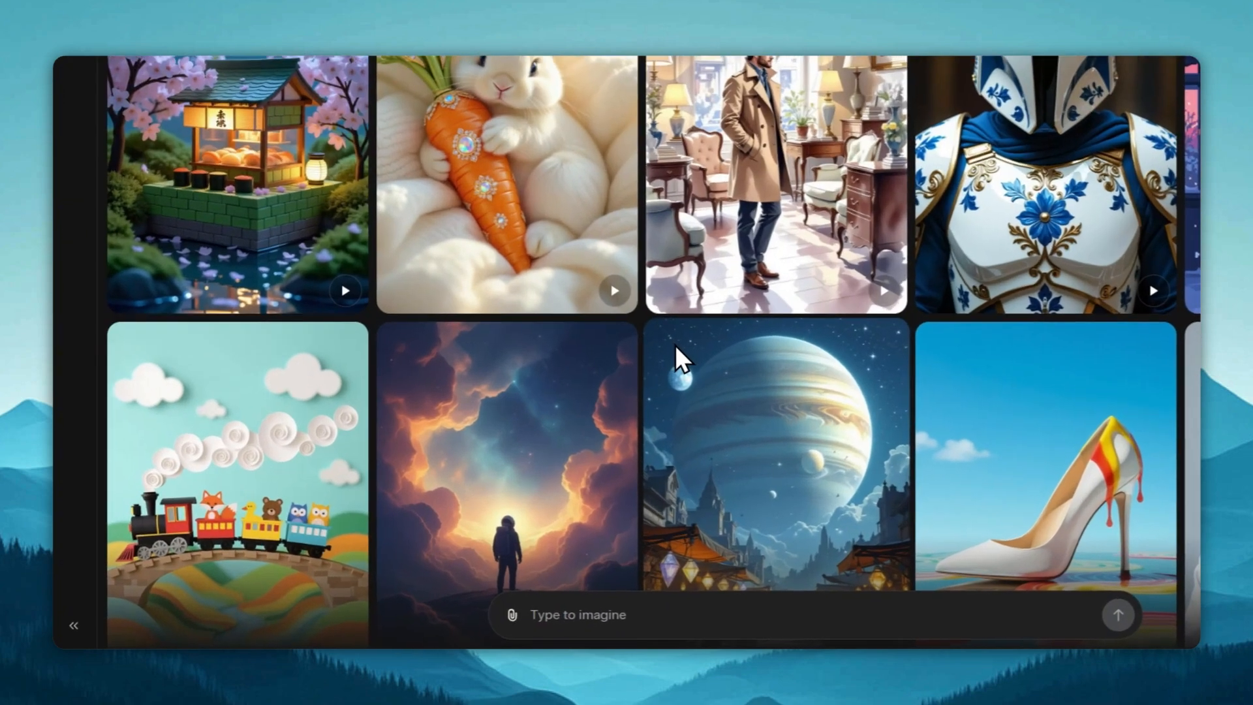
mouse_move(514, 614)
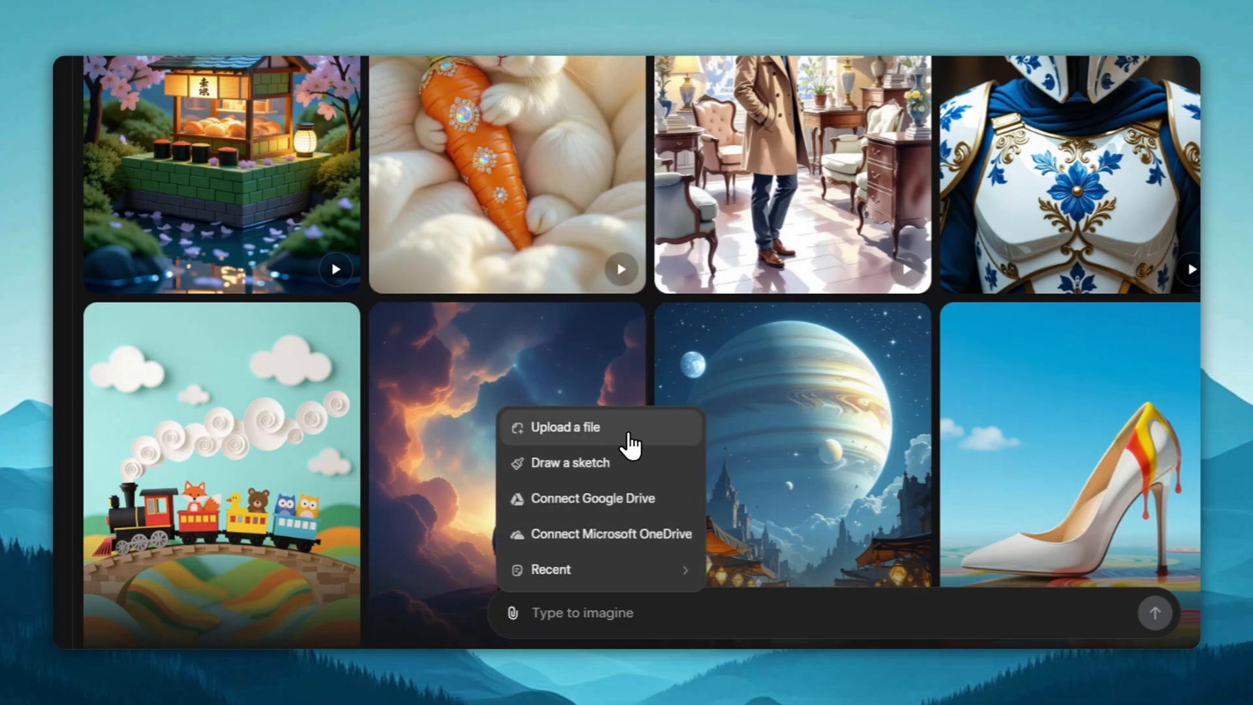
- Upload the man's portrait and play, then pause, the smiling-and-clapping clip made from it
left_click(564, 426)
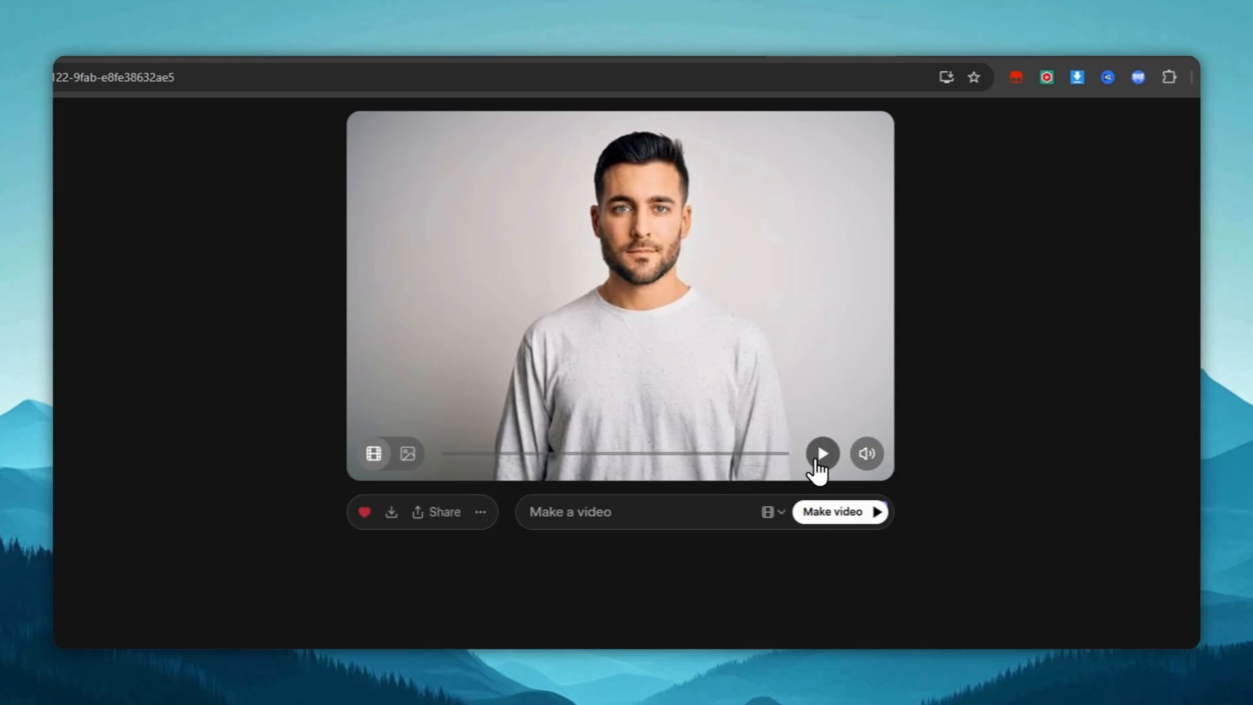
left_click(822, 454)
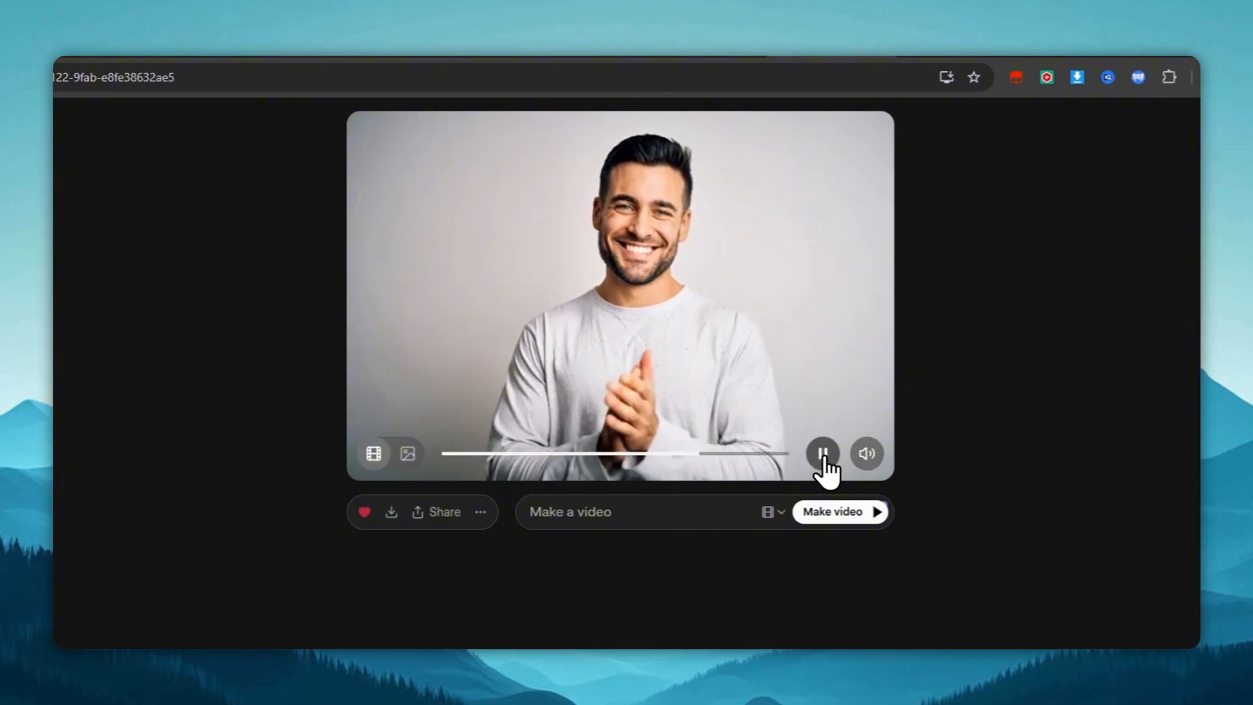
left_click(823, 453)
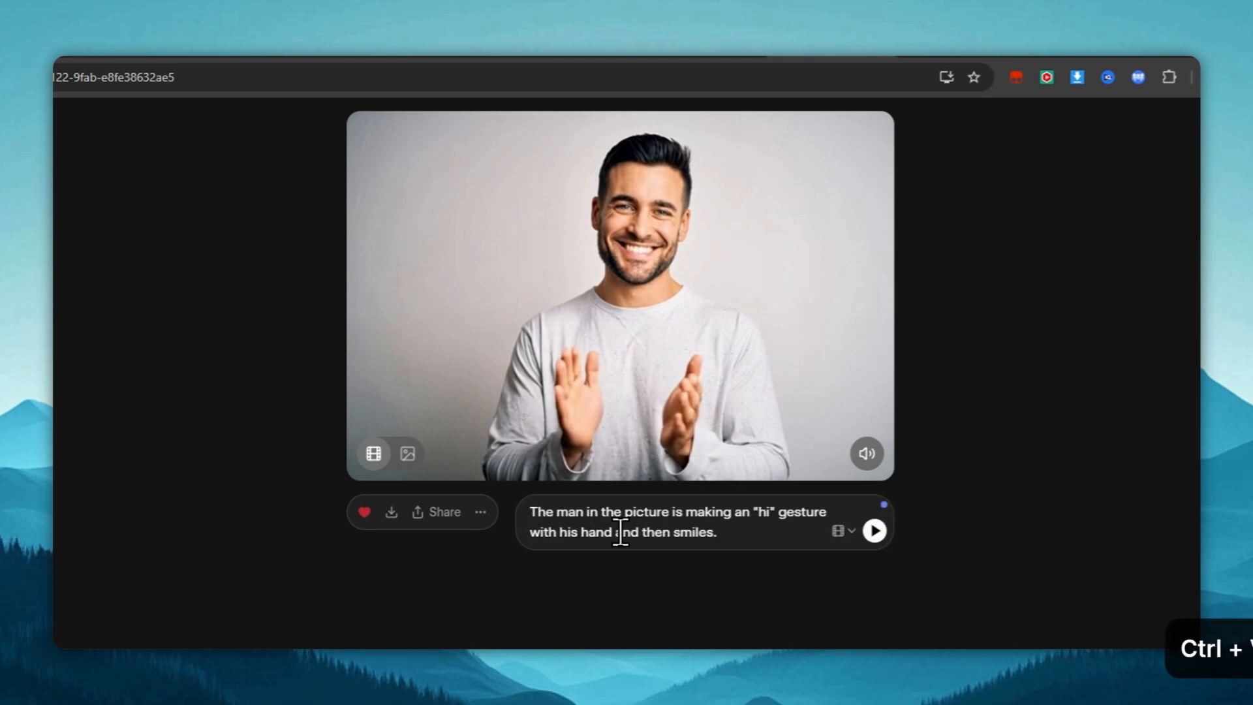
- Generate and play the waving clip from the pasted 'hi' prompt, then reach the video options
left_click(874, 530)
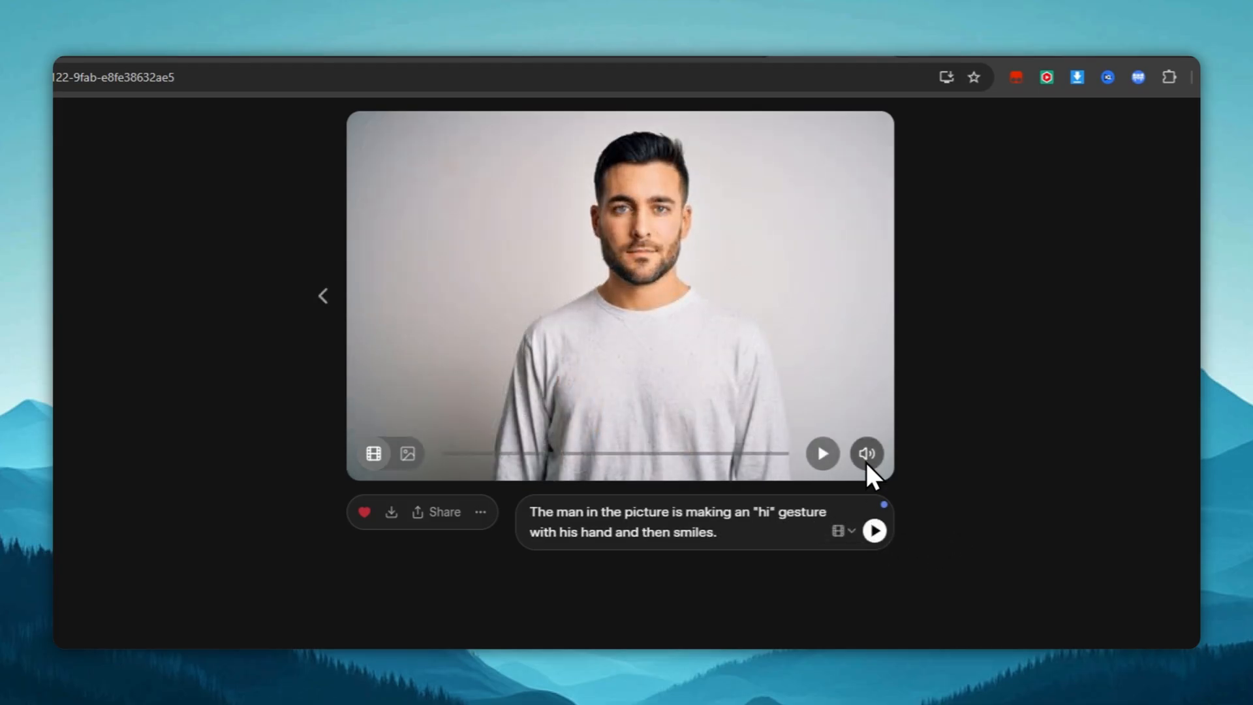
left_click(823, 452)
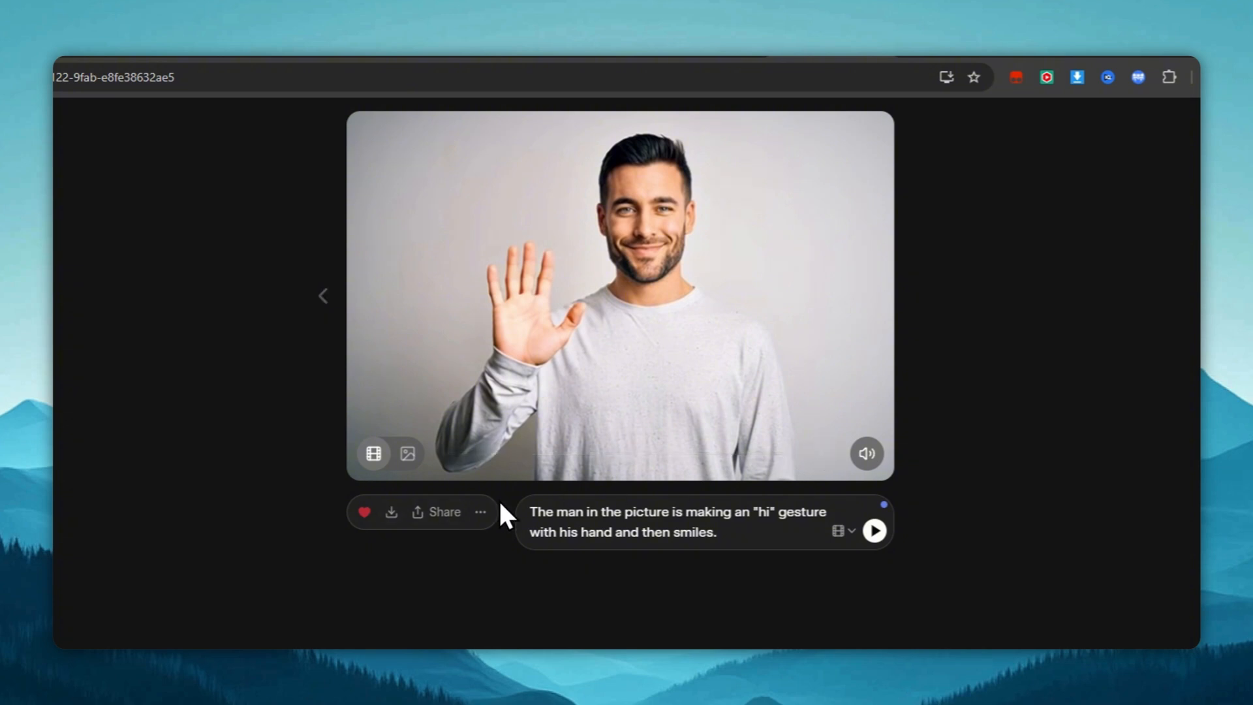
left_click(391, 512)
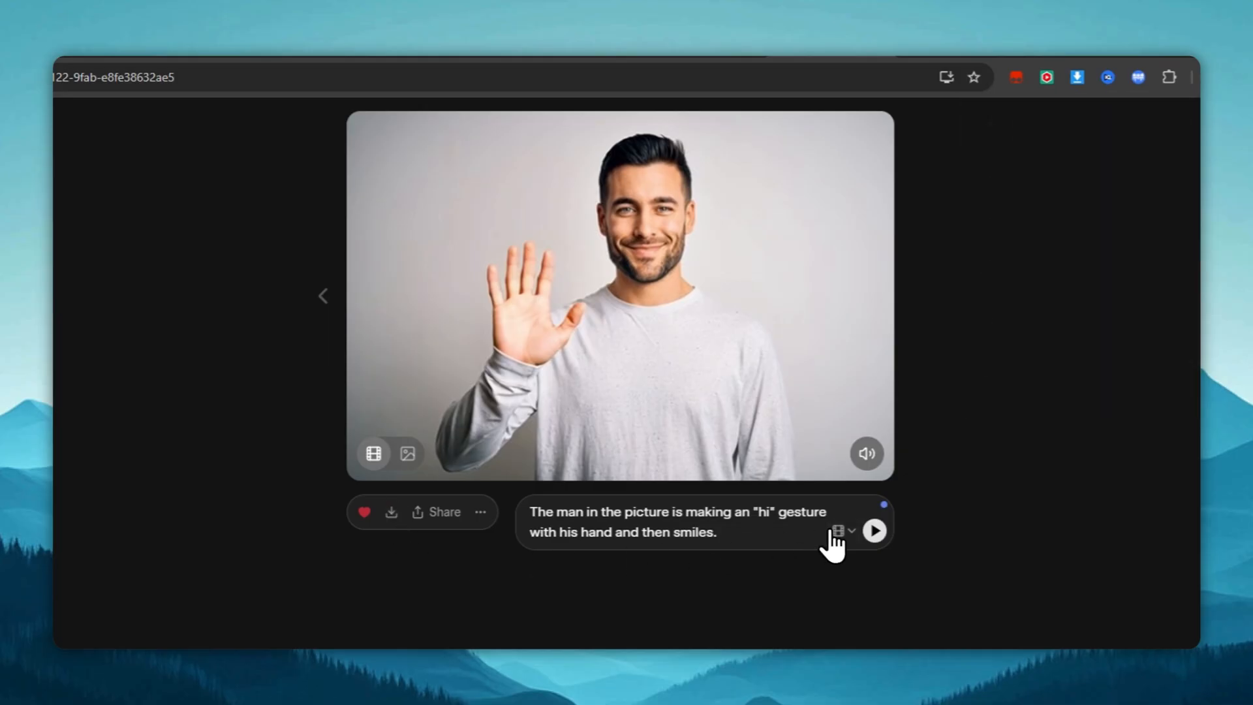
left_click(840, 530)
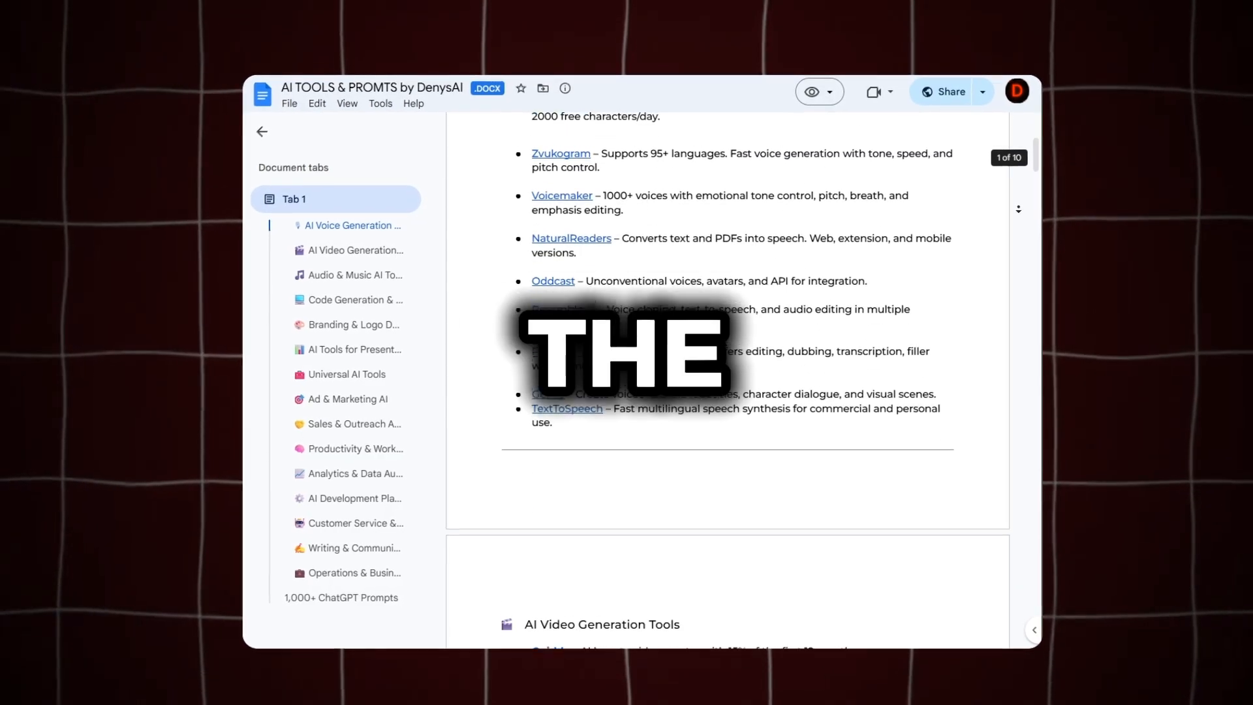
- Scroll the AI TOOLS & PROMTS document down to the AI Video Generation Tools section
scroll("down", 3)
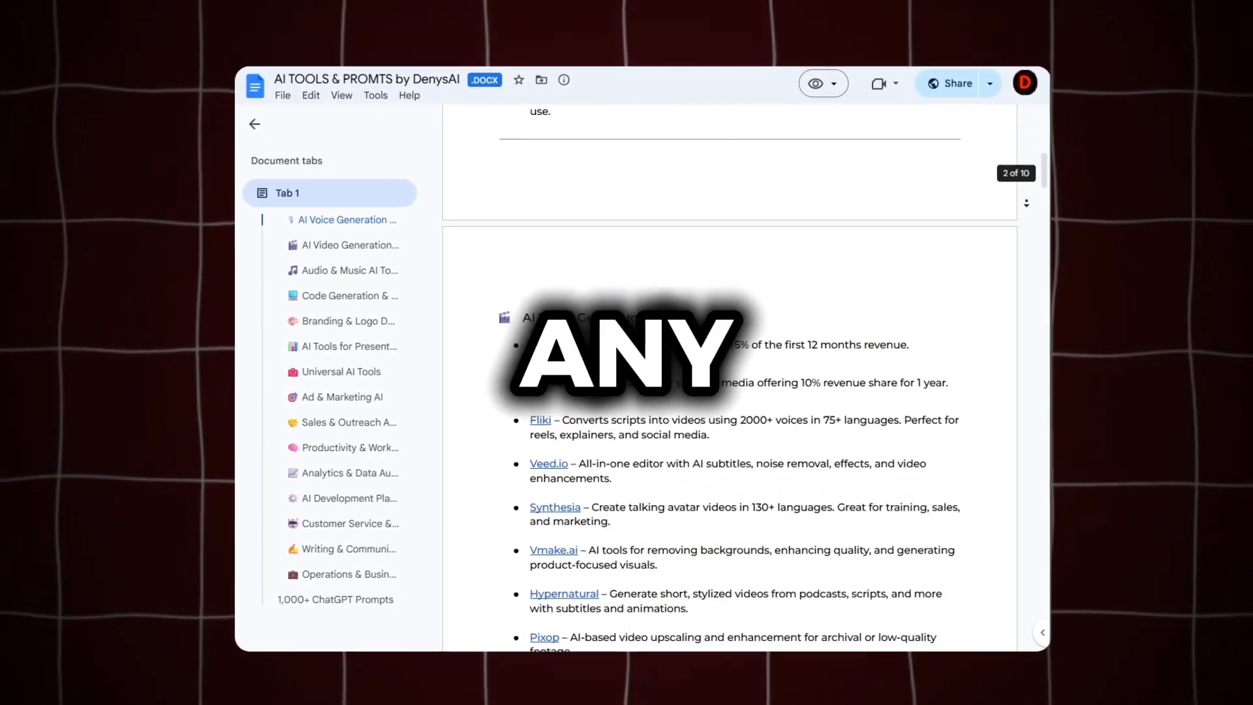